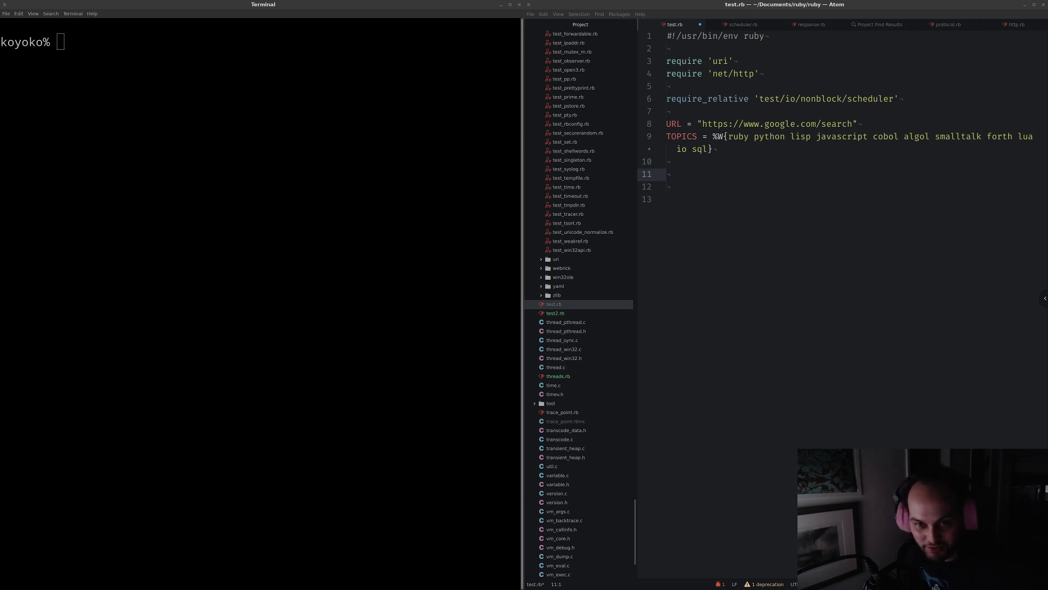
{"action": "mouse_move", "coordinate": [792, 194]}
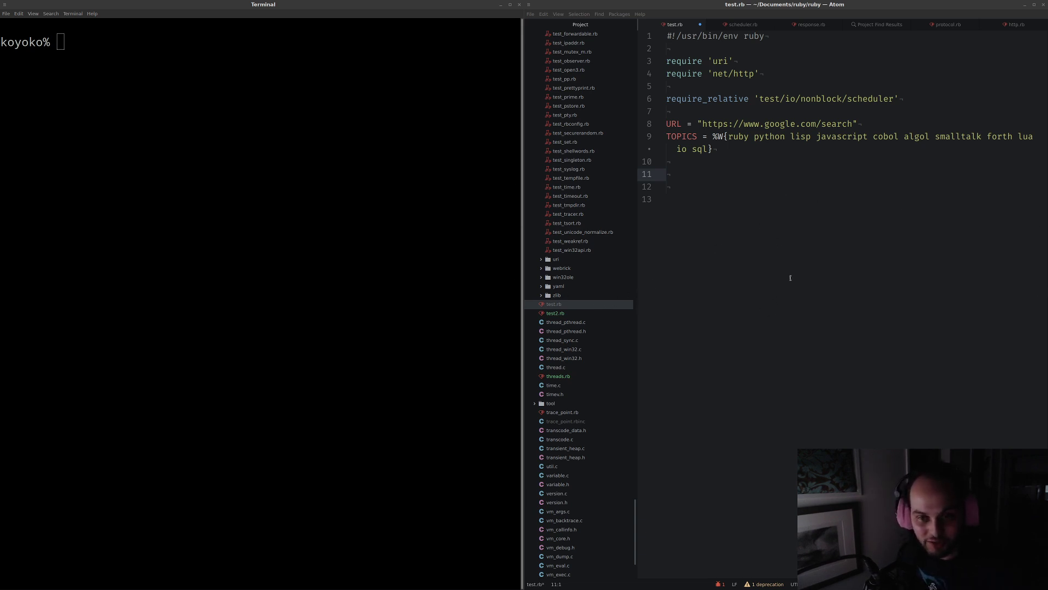
{"action": "mouse_move", "coordinate": [806, 259]}
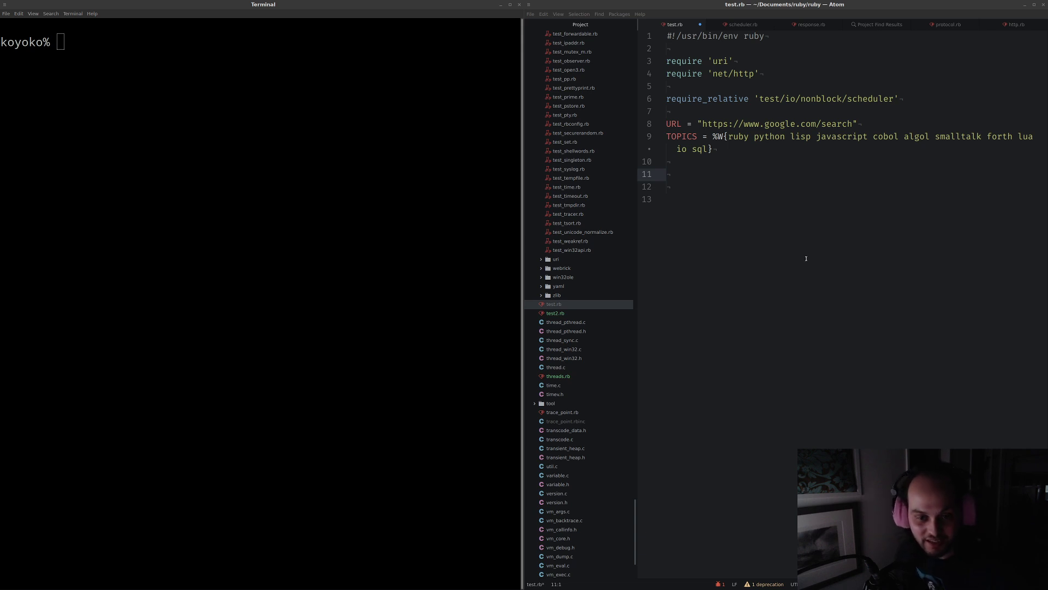
{"action": "mouse_move", "coordinate": [794, 274]}
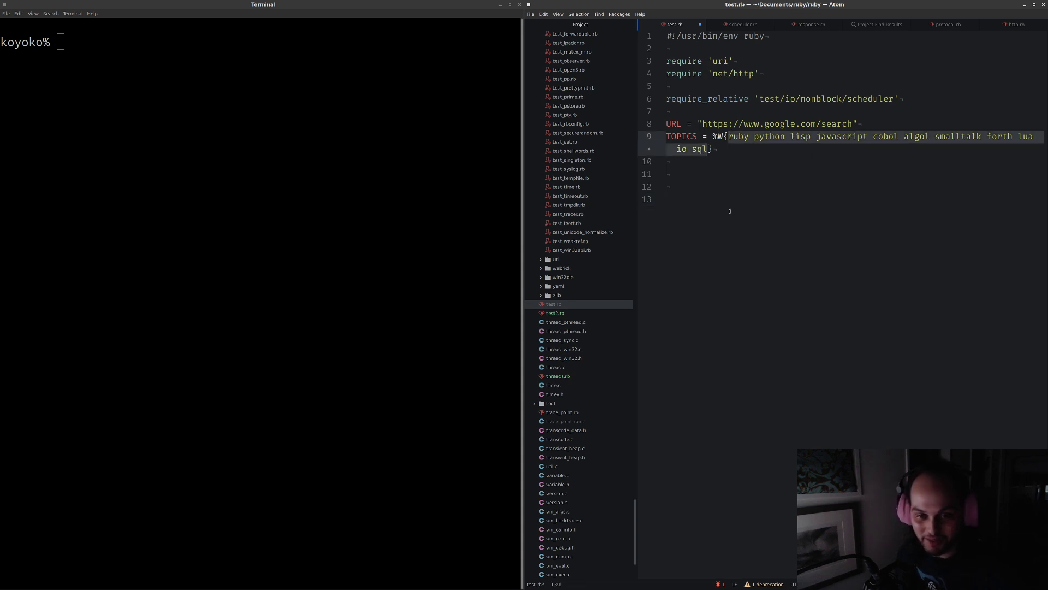
Start a TOPICS.each do |topic| loop that builds url with URI.parse and a ?q= query
{"action": "left_click", "coordinate": [713, 175]}
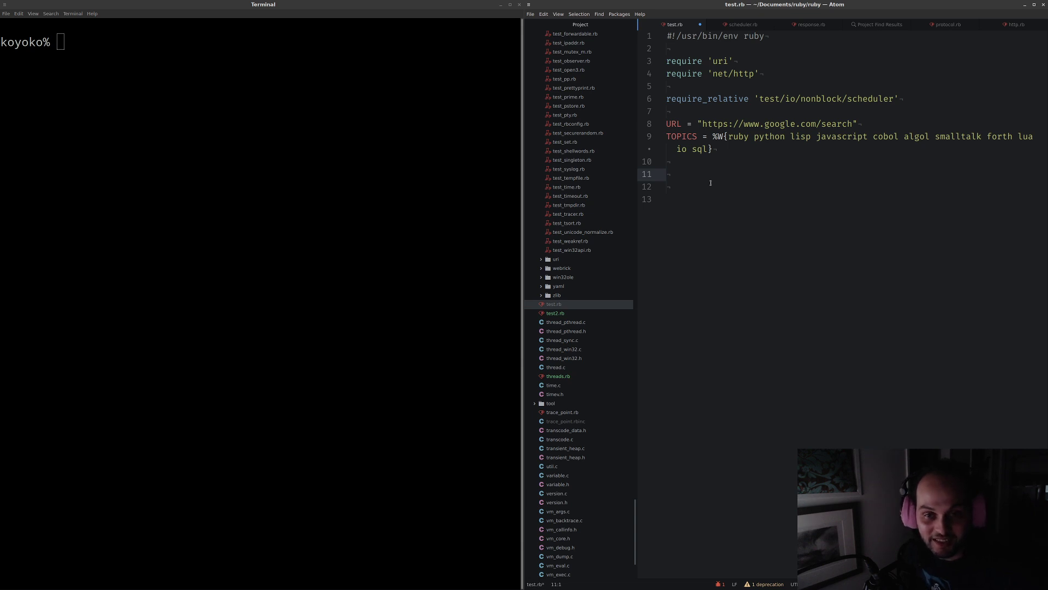
{"action": "type", "text": "T"}
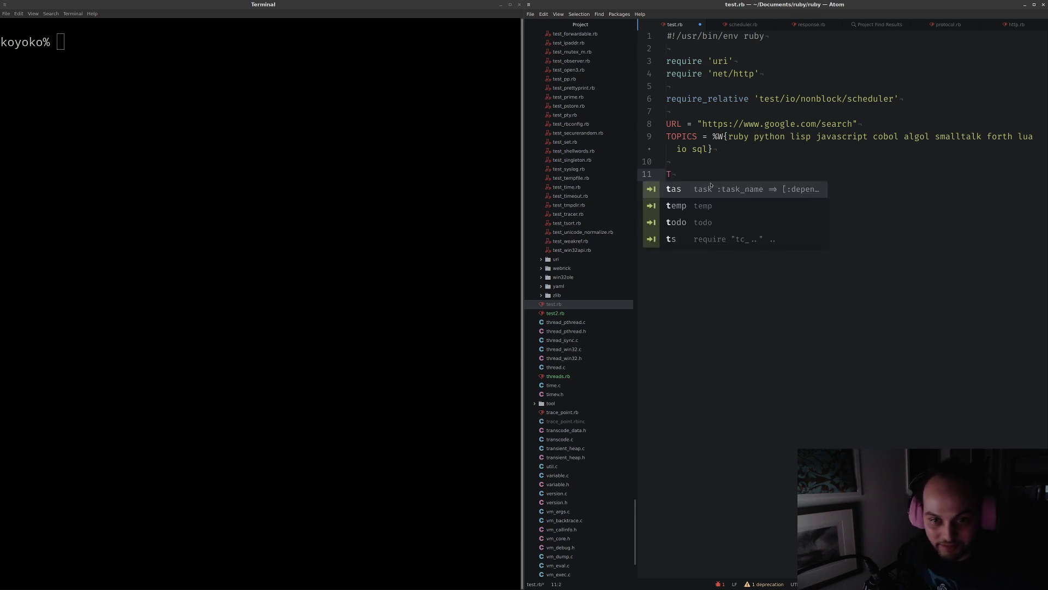
{"action": "type", "text": "OPIC"}
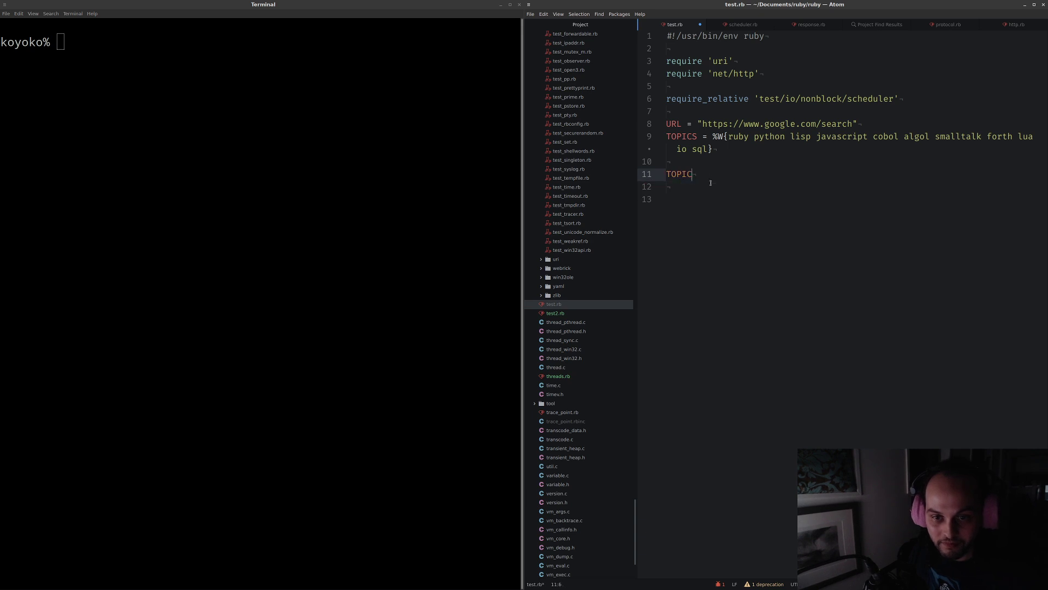
{"action": "type", "text": "S.each do"}
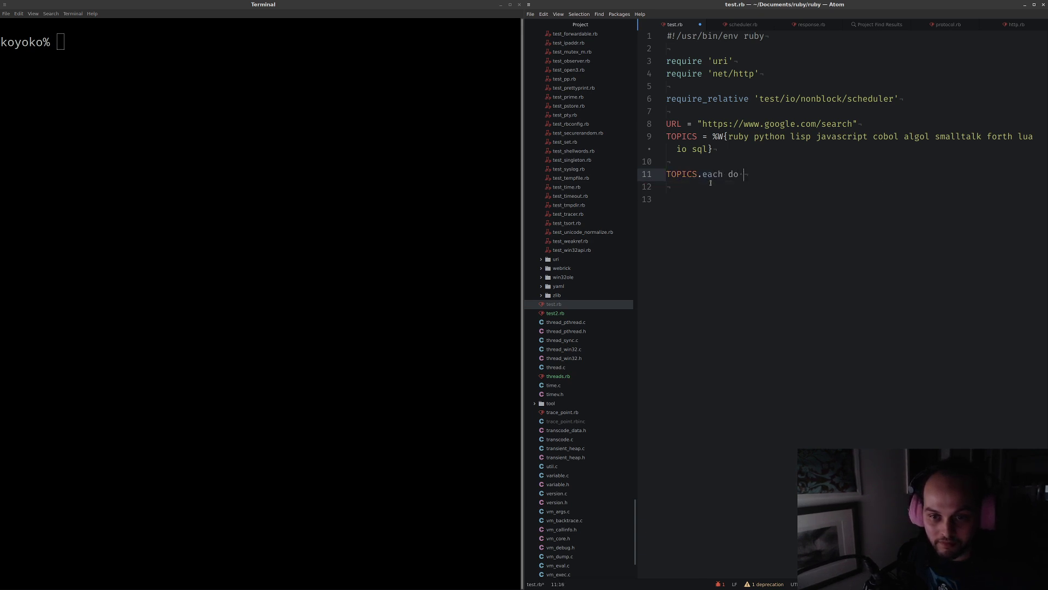
{"action": "type", "text": "|topic|"}
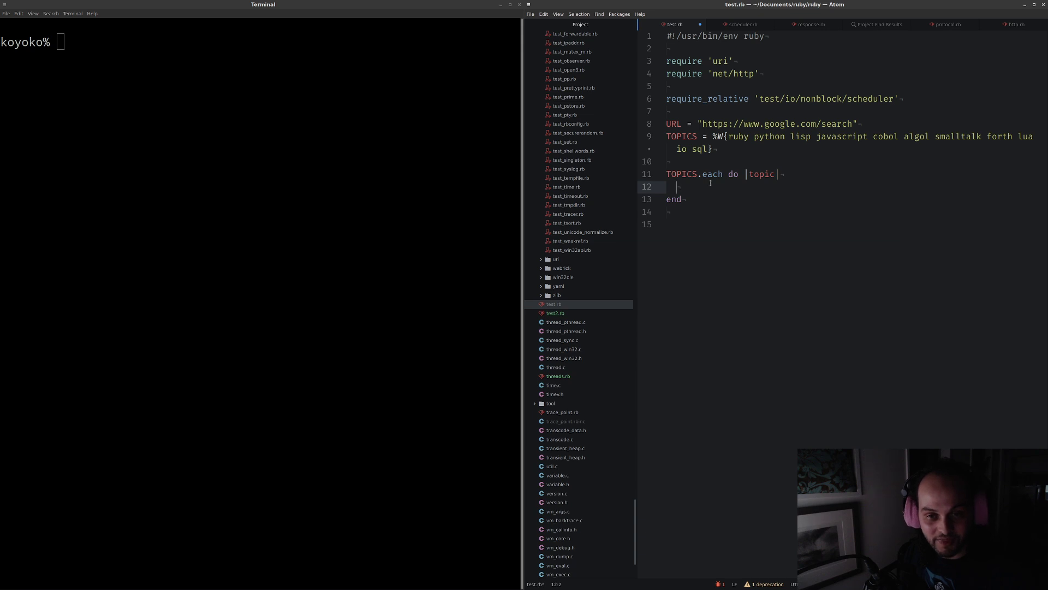
{"action": "type", "text": "url ="}
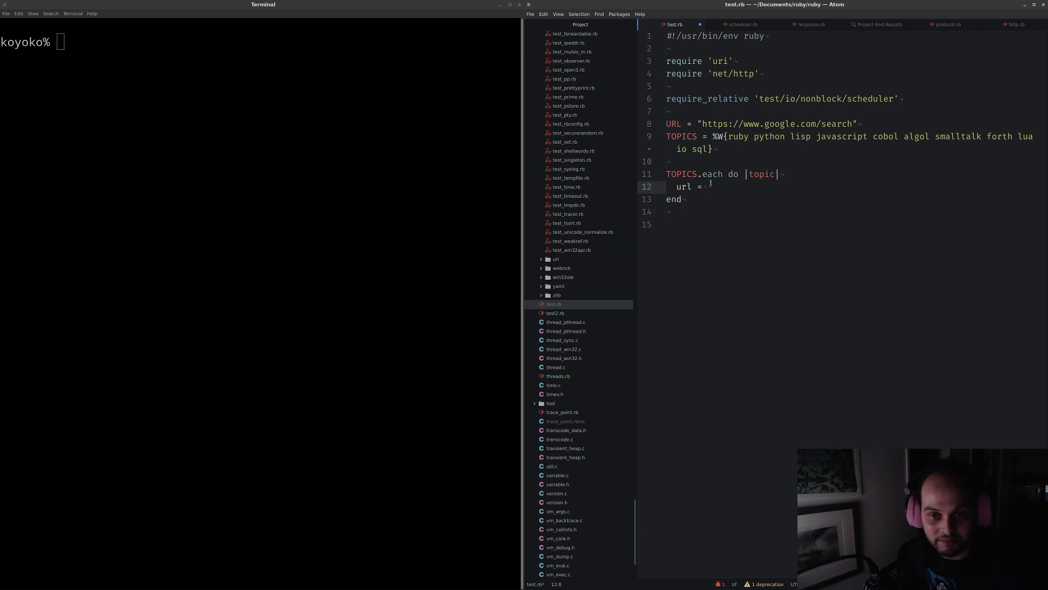
{"action": "type", "text": "URI.parse(\"\")"}
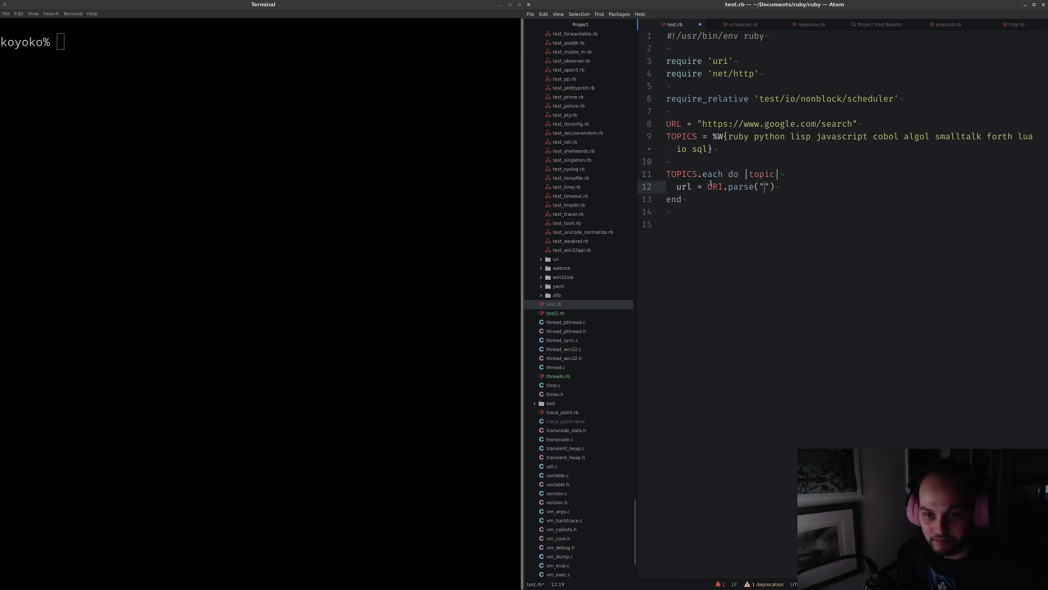
{"action": "type", "text": "#{URL"}
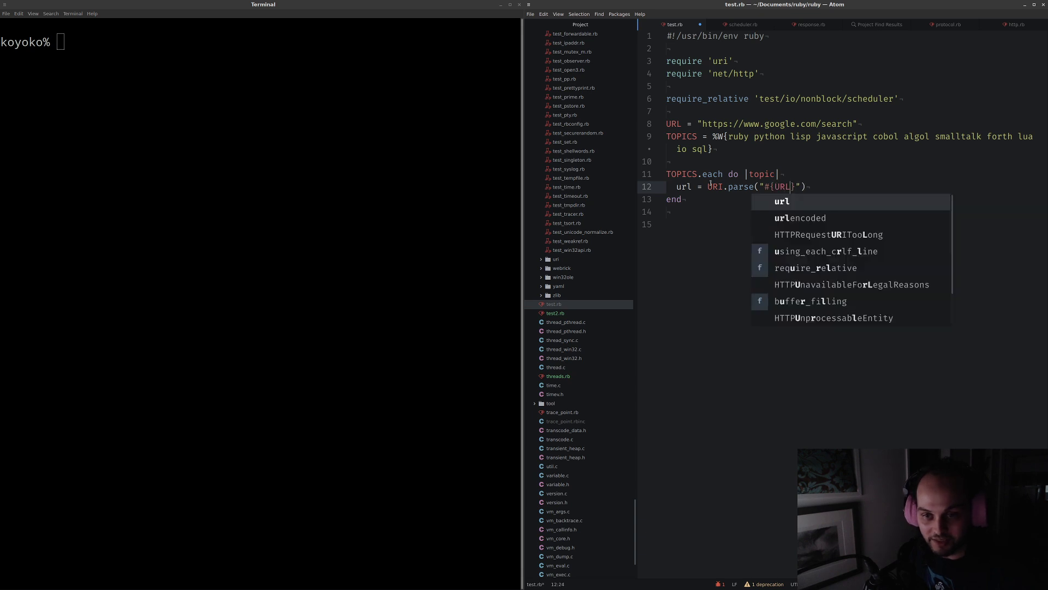
{"action": "key", "text": "Escape"}
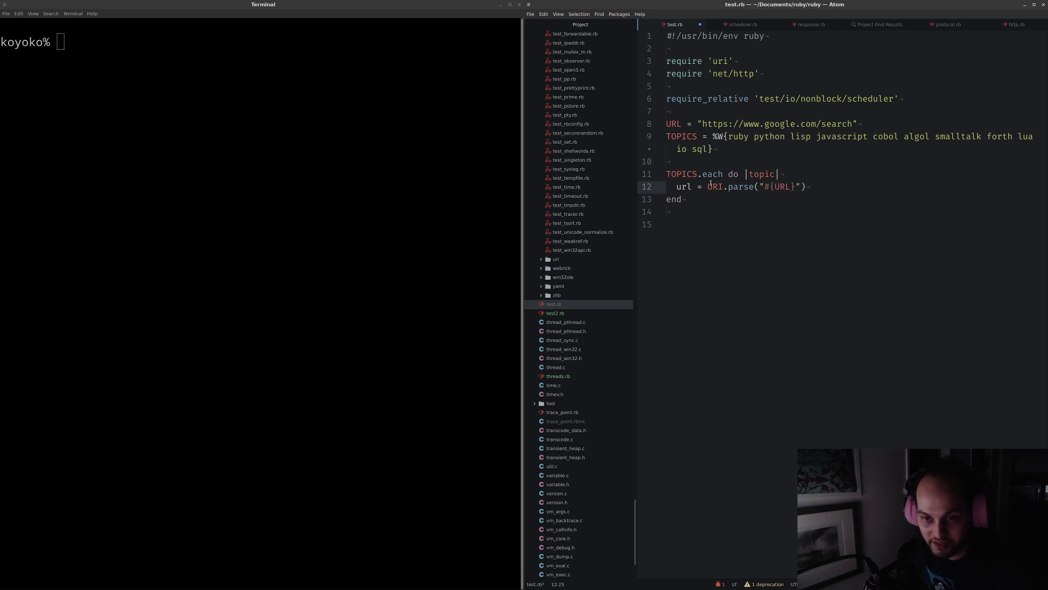
{"action": "type", "text": "?q=#{topic"}
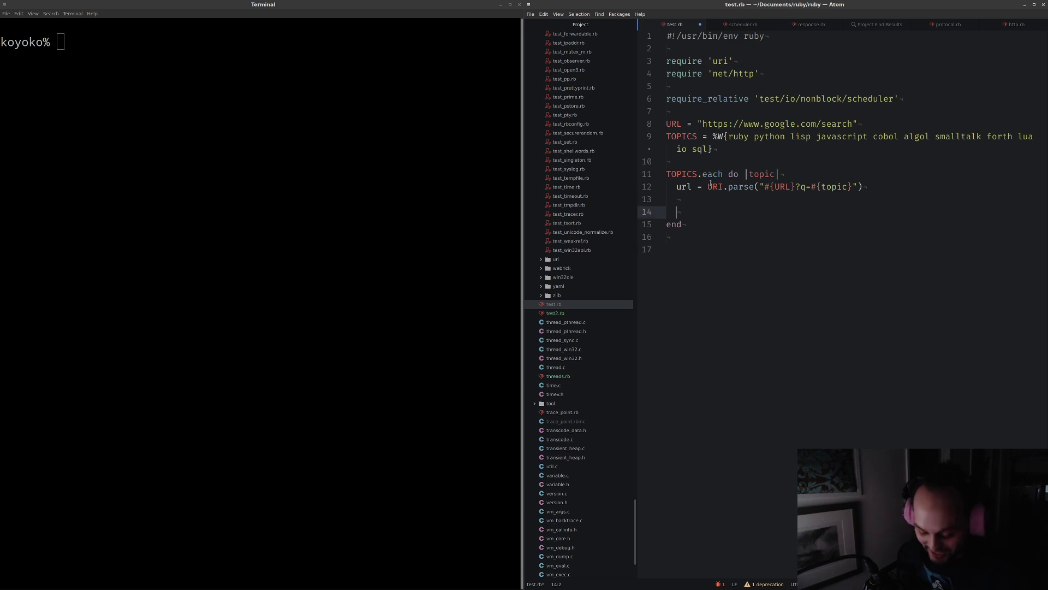
Fetch the URL with Net::HTTP.get and print 'Sending request...' and 'Got response: N bytes'
{"action": "type", "text": "Net"}
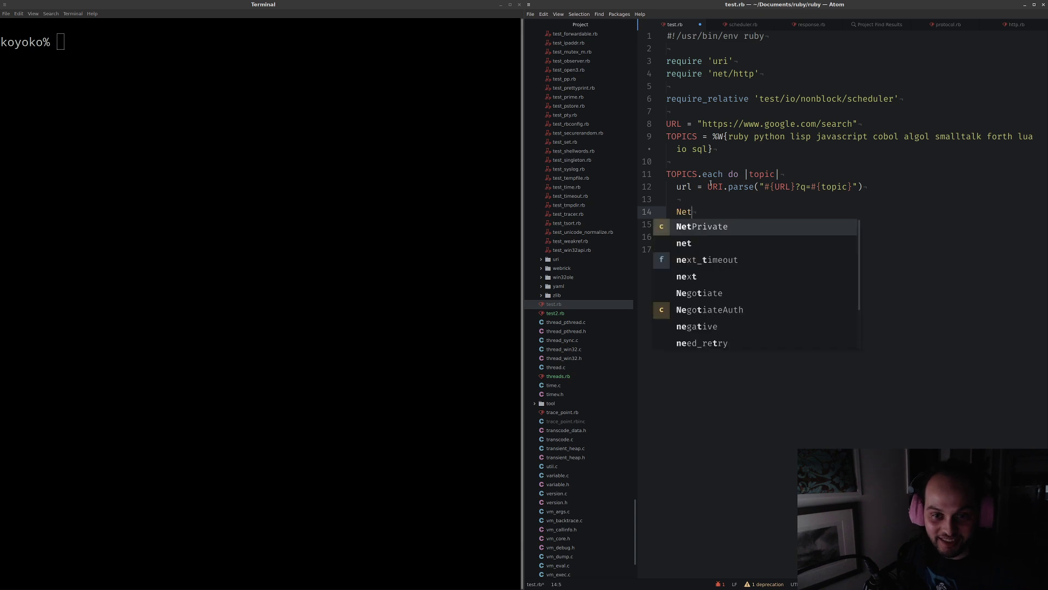
{"action": "type", "text": "::HTTP.g"}
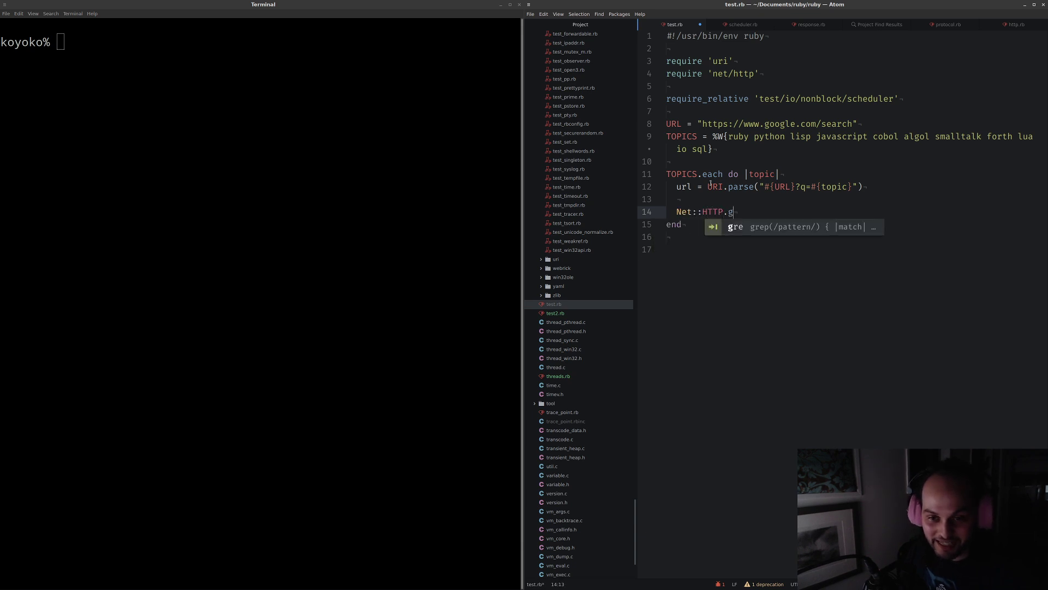
{"action": "type", "text": "et(url)"}
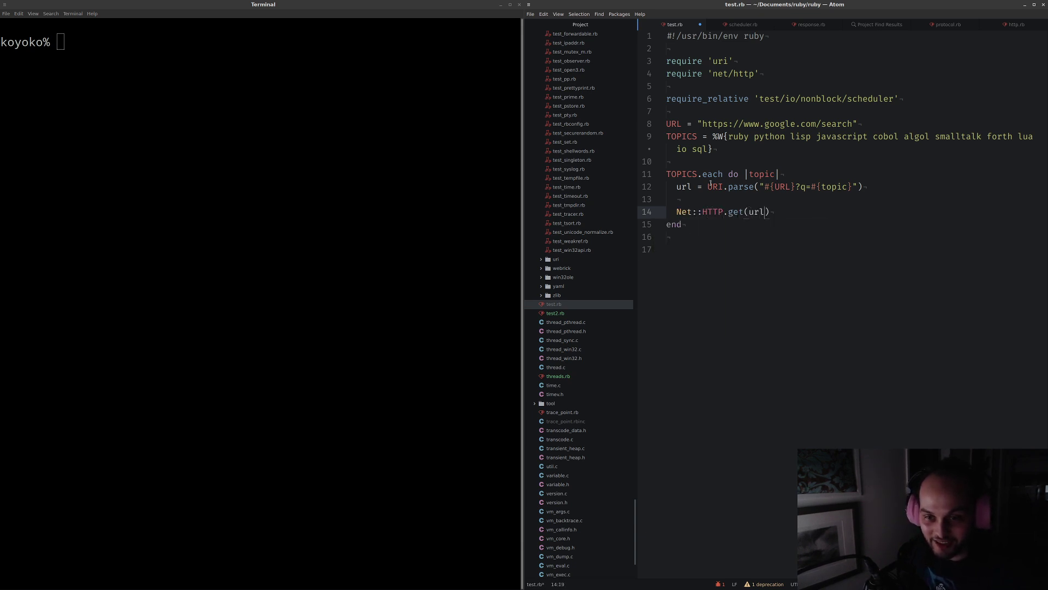
{"action": "type", "text": "body ="}
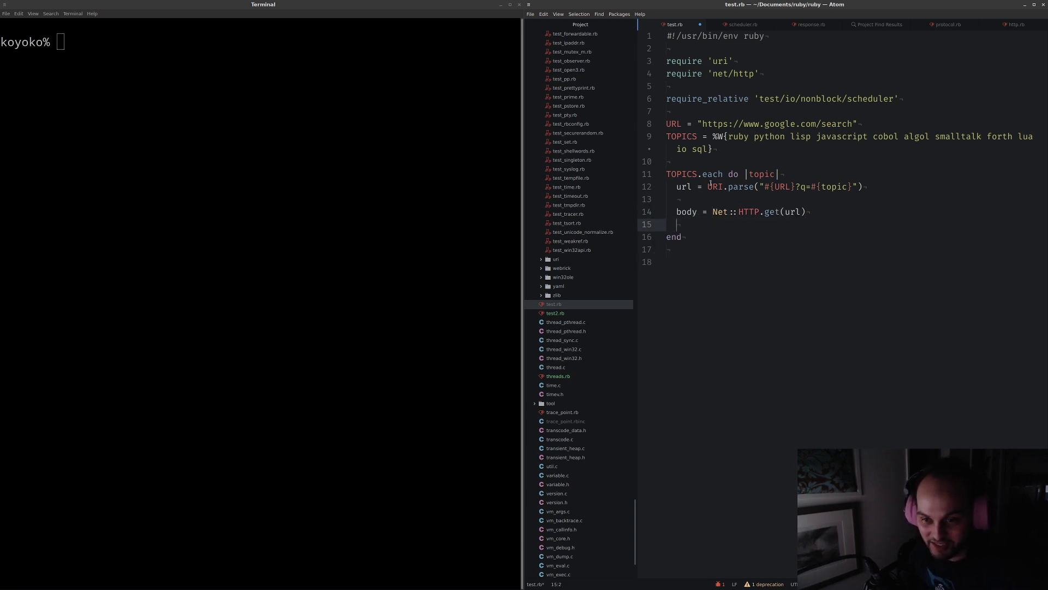
{"action": "type", "text": "puts \""}
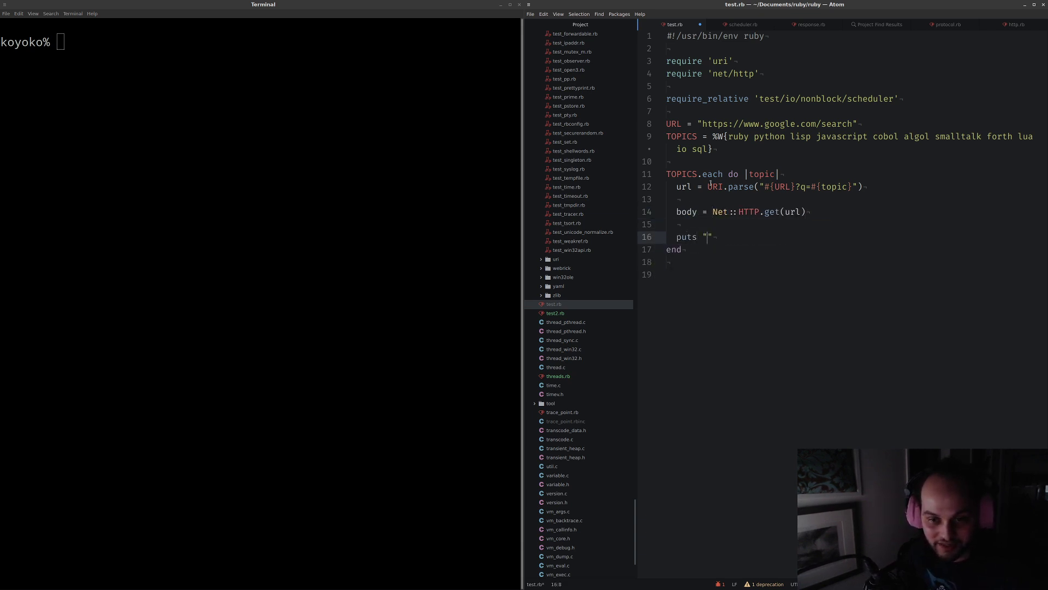
{"action": "type", "text": "Got response: #{bod"}
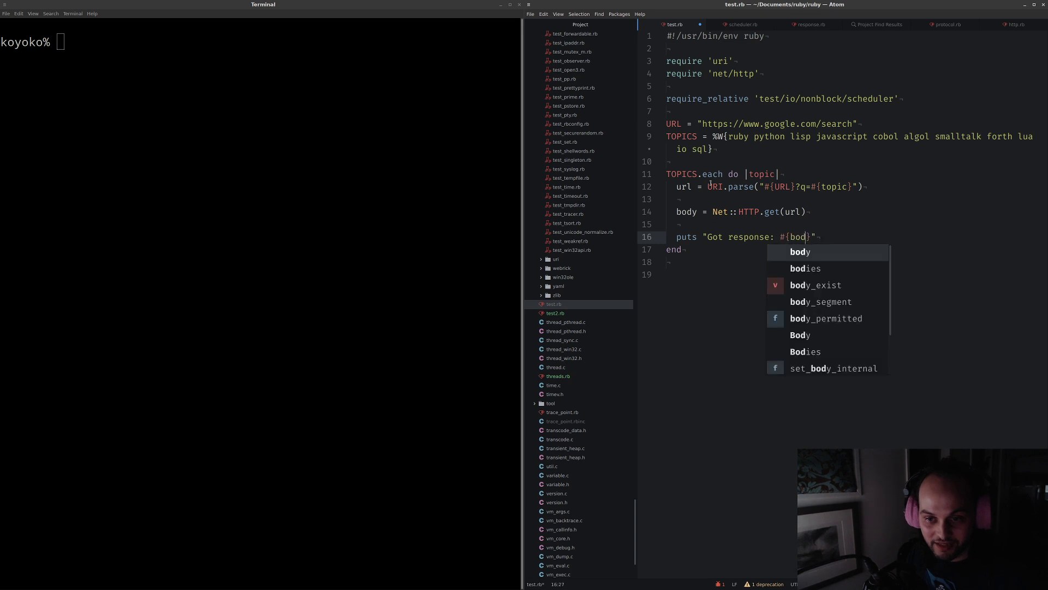
{"action": "type", "text": ".bytesize"}
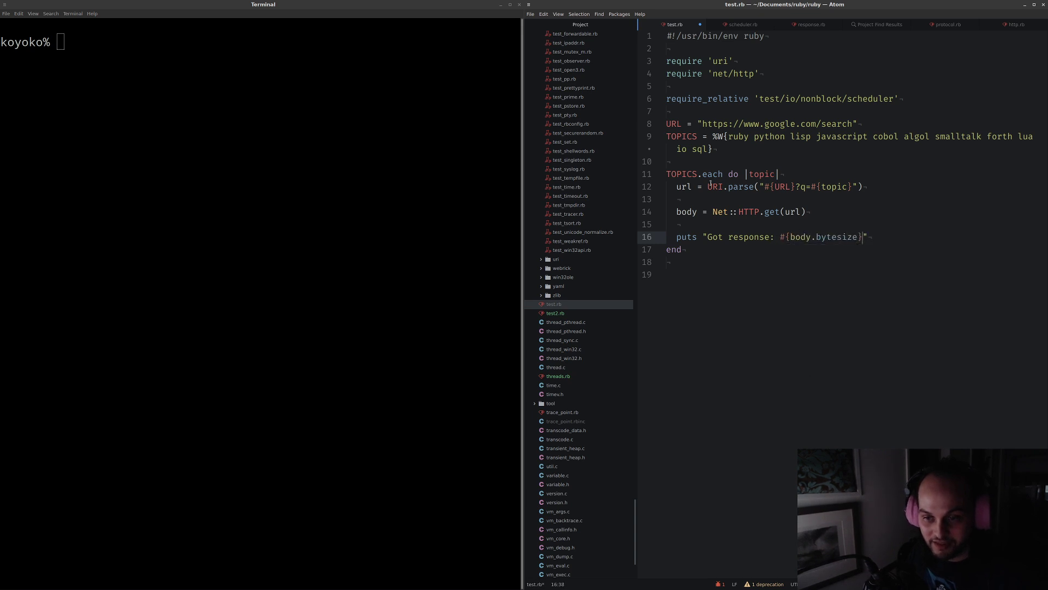
{"action": "type", "text": "bytes"}
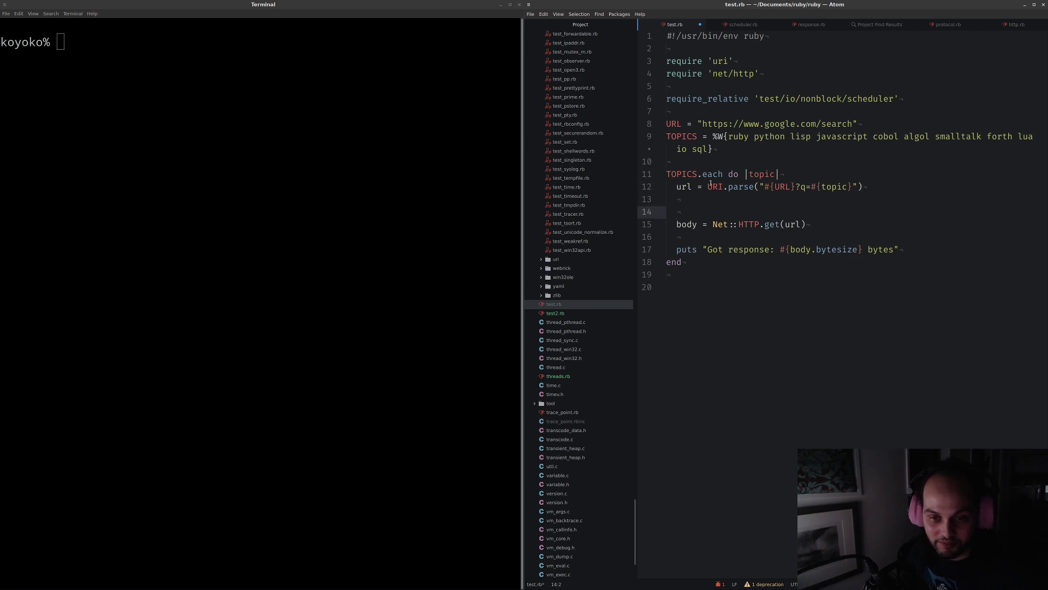
{"action": "type", "text": "puts \"Sending request: #{url}\""}
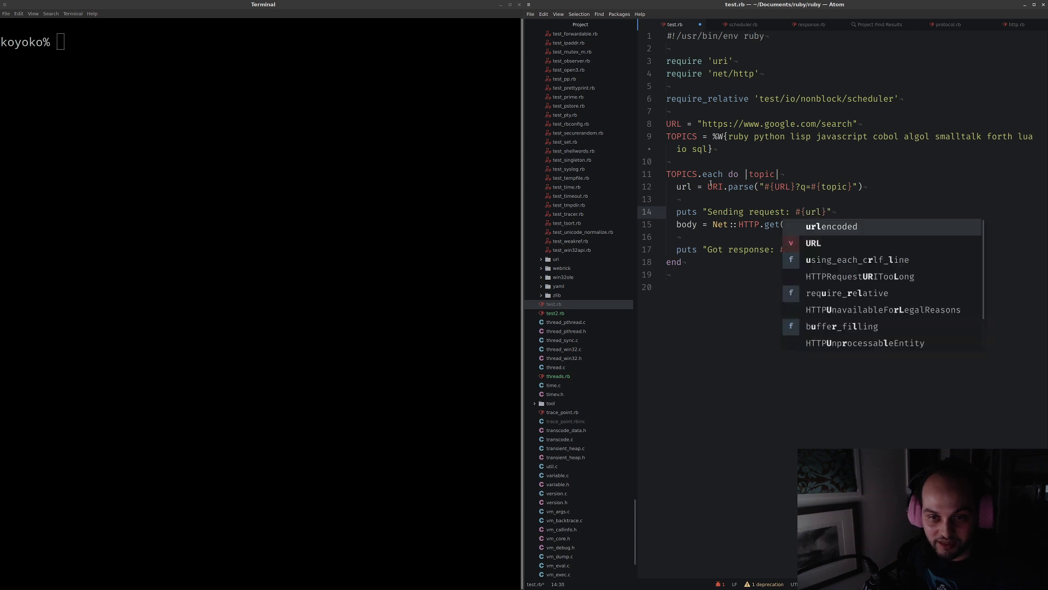
{"action": "type", "text": "..."}
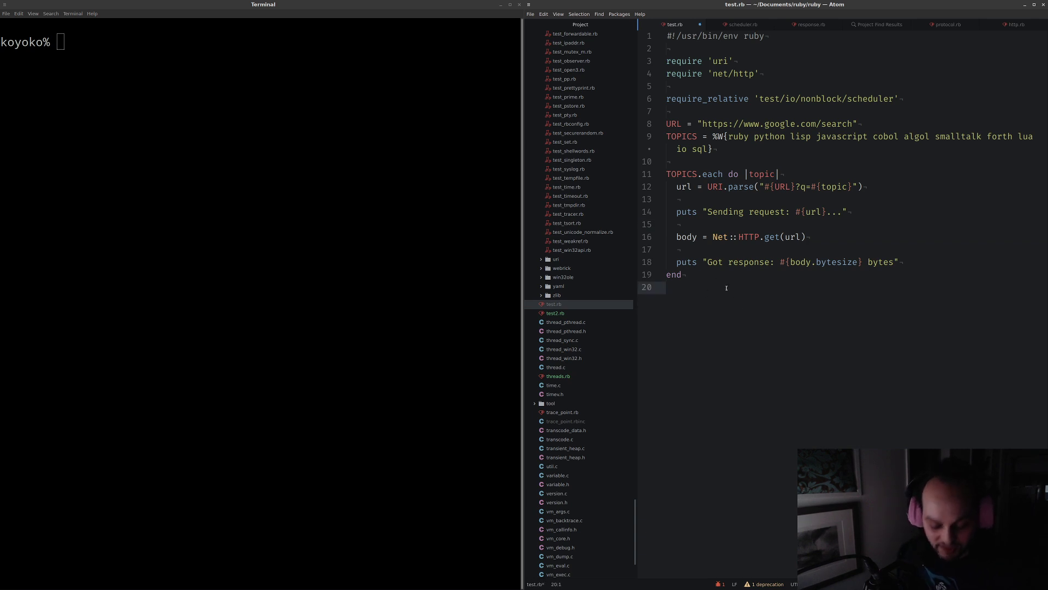
Run test.rb with make runruby to fetch each topic's search sequentially
{"action": "type", "text": "make runruby"}
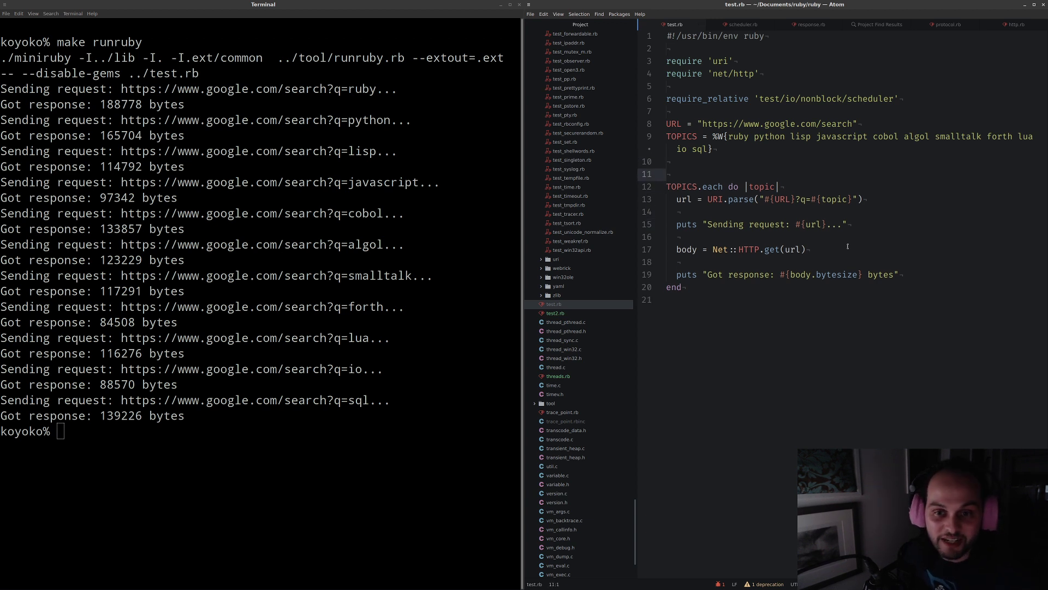
Add start_at and duration timing around the loop and print 'Took #{duration.round(2)} seconds'
{"action": "type", "text": "start_at = Time.now"}
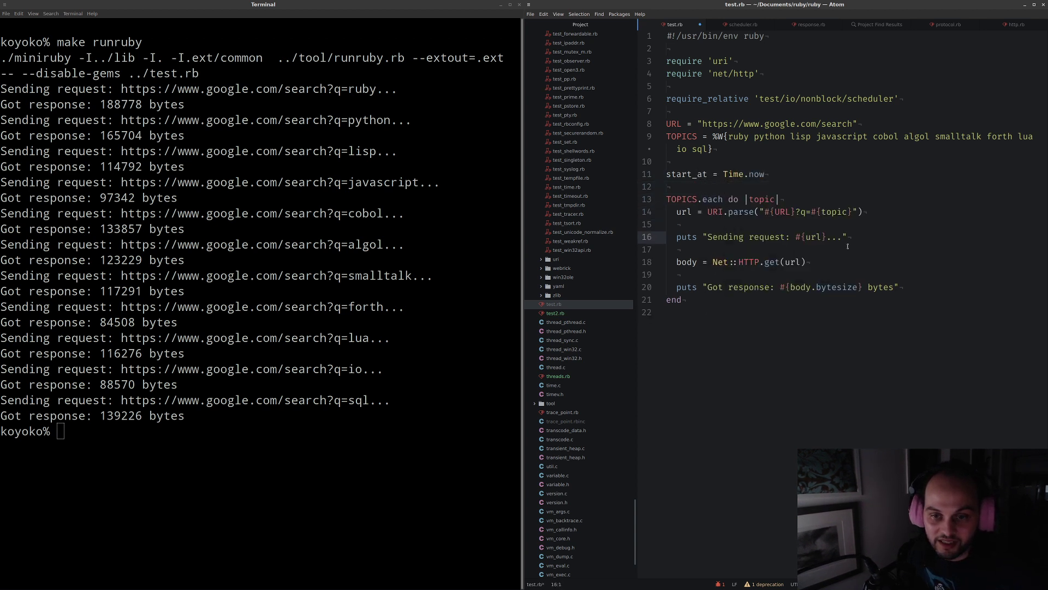
{"action": "type", "text": "duration = Time.now - start_ate"}
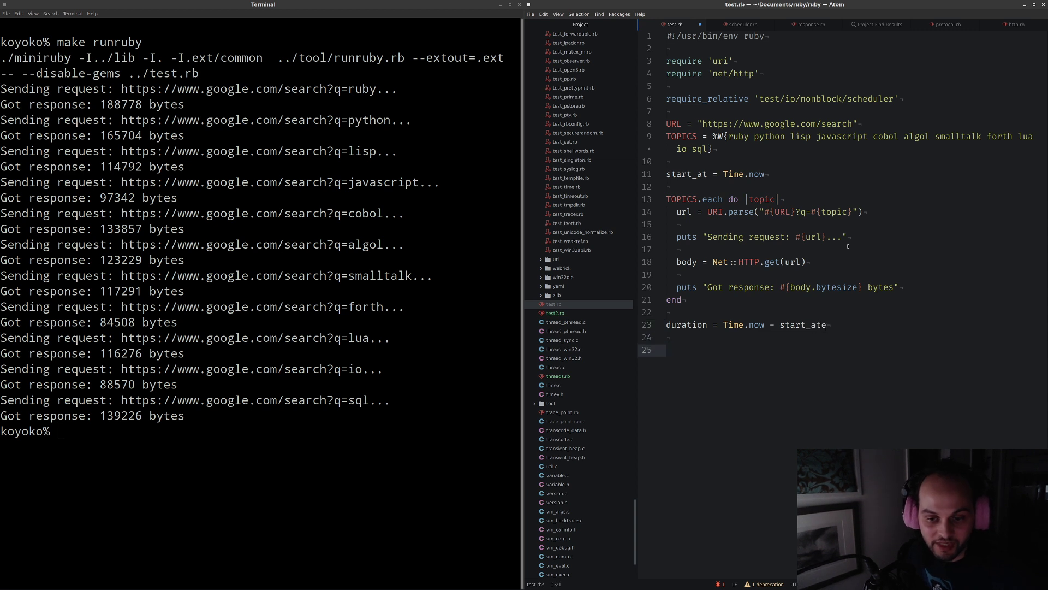
{"action": "type", "text": "puts \"Took\""}
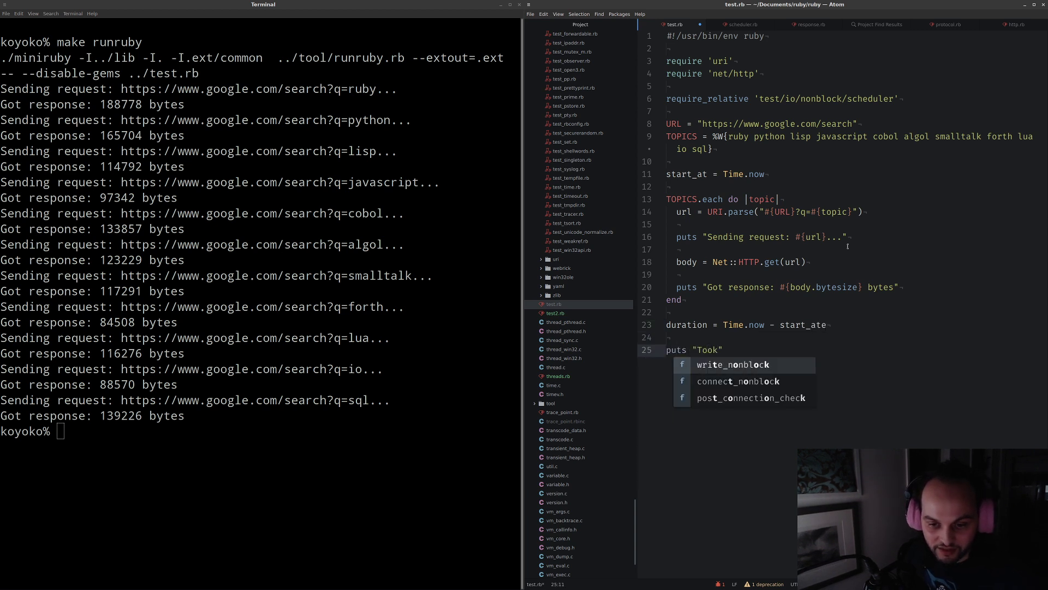
{"action": "type", "text": "#{duration.}"}
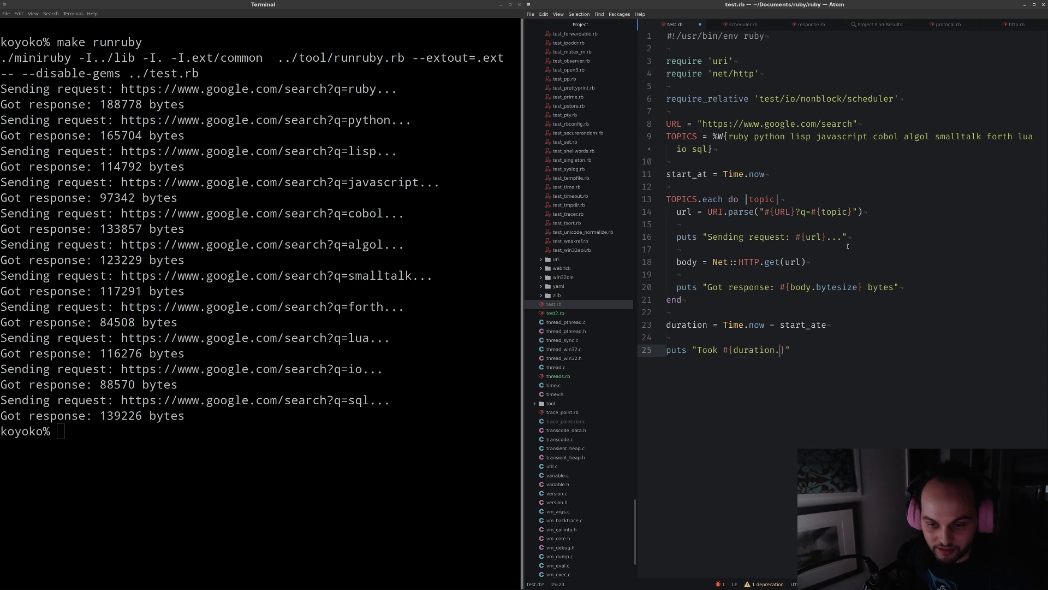
{"action": "type", "text": ".round(2)} seconds."}
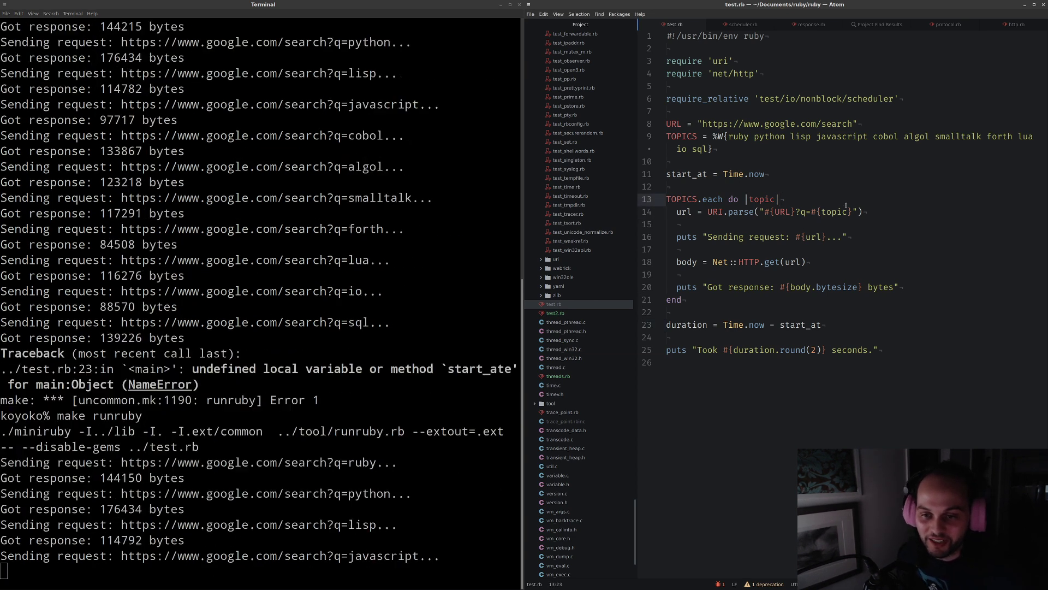
{"action": "key", "text": "Enter"}
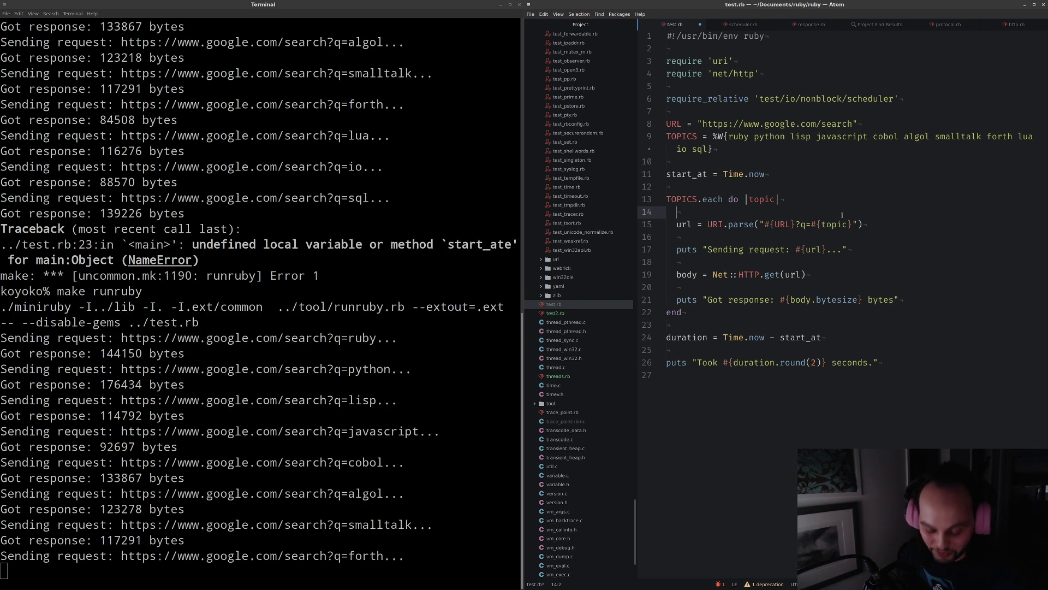
Wrap each topic's fetch in Fiber.new do ... end.resume, then open net/protocol.rb
{"action": "type", "text": "Fiber.new do"}
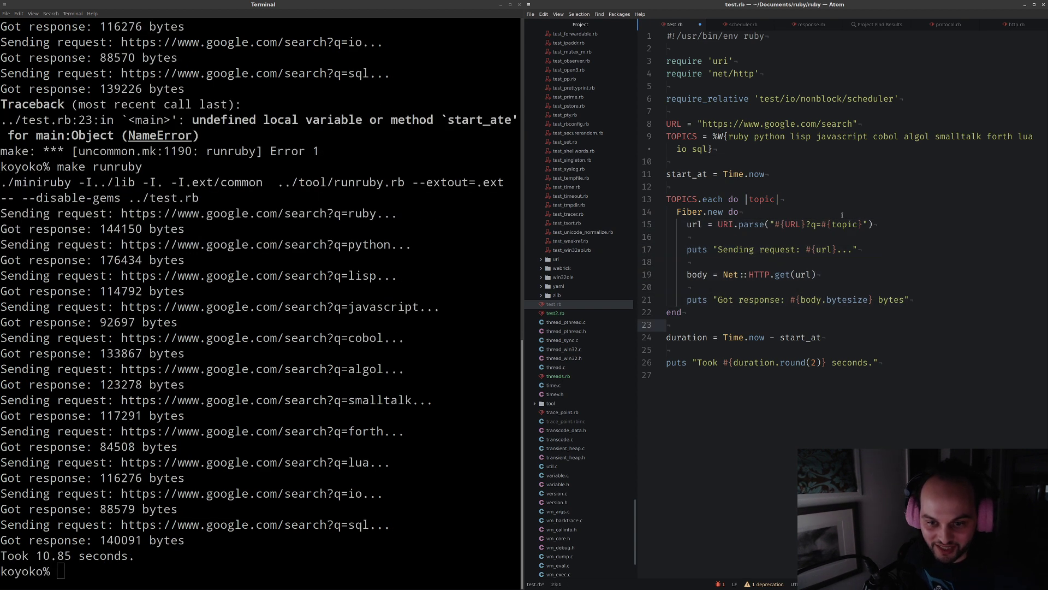
{"action": "type", "text": "END."}
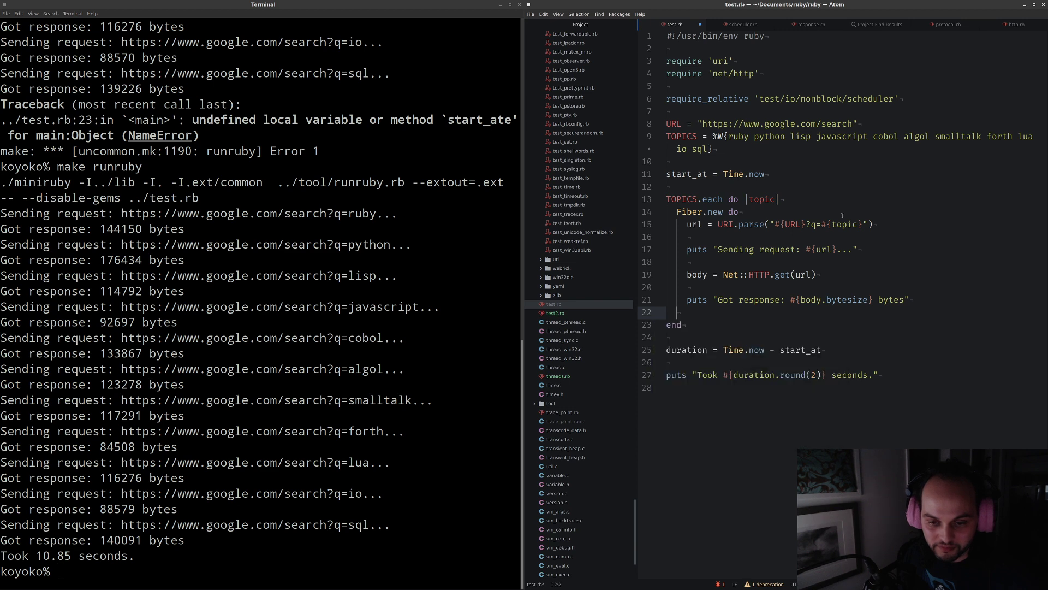
{"action": "type", "text": "E"}
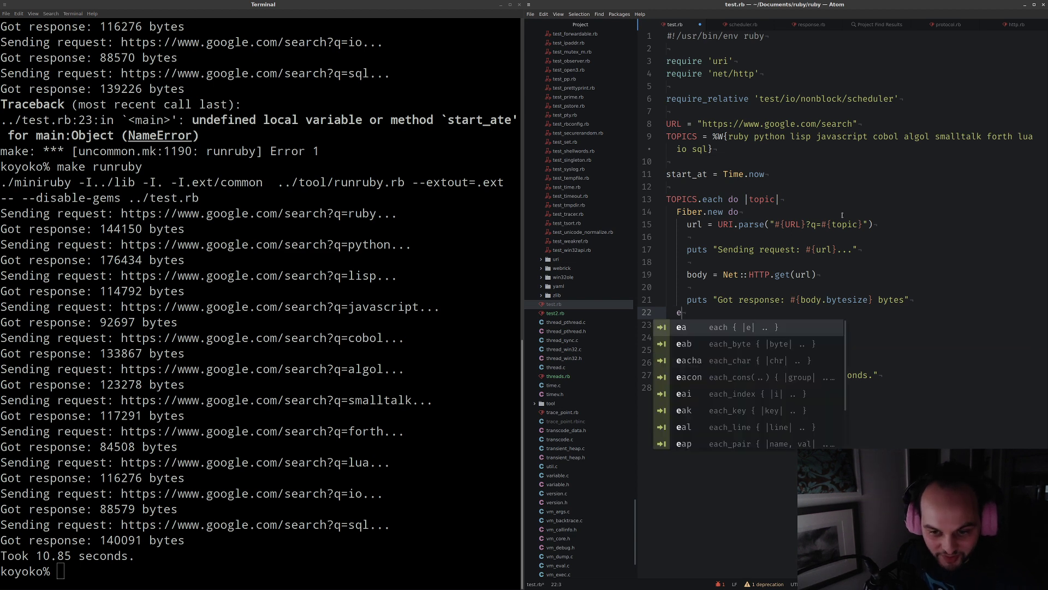
{"action": "type", "text": "nd.resume"}
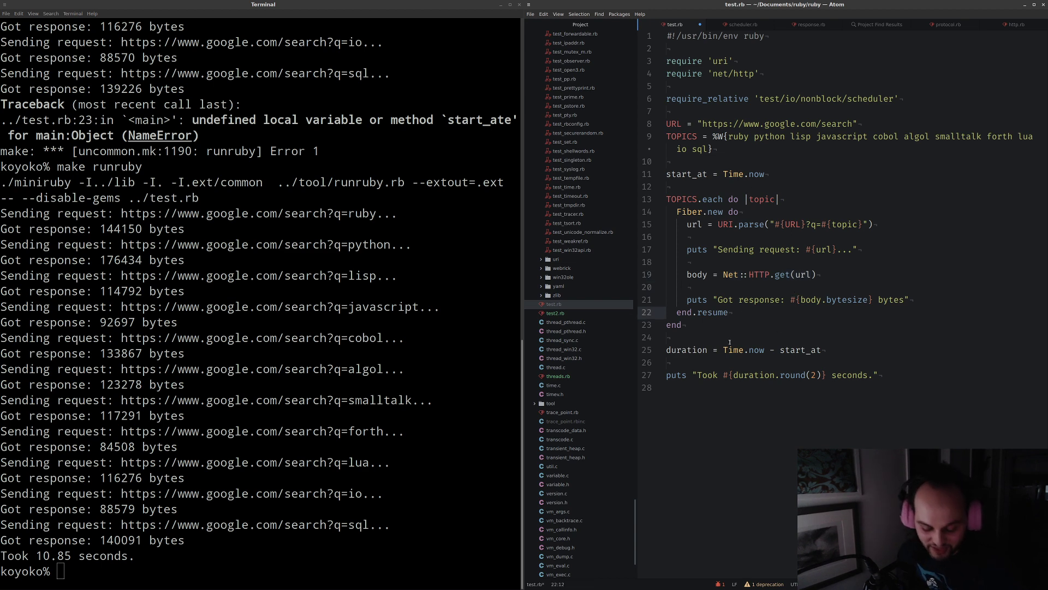
{"action": "left_click", "coordinate": [725, 334]}
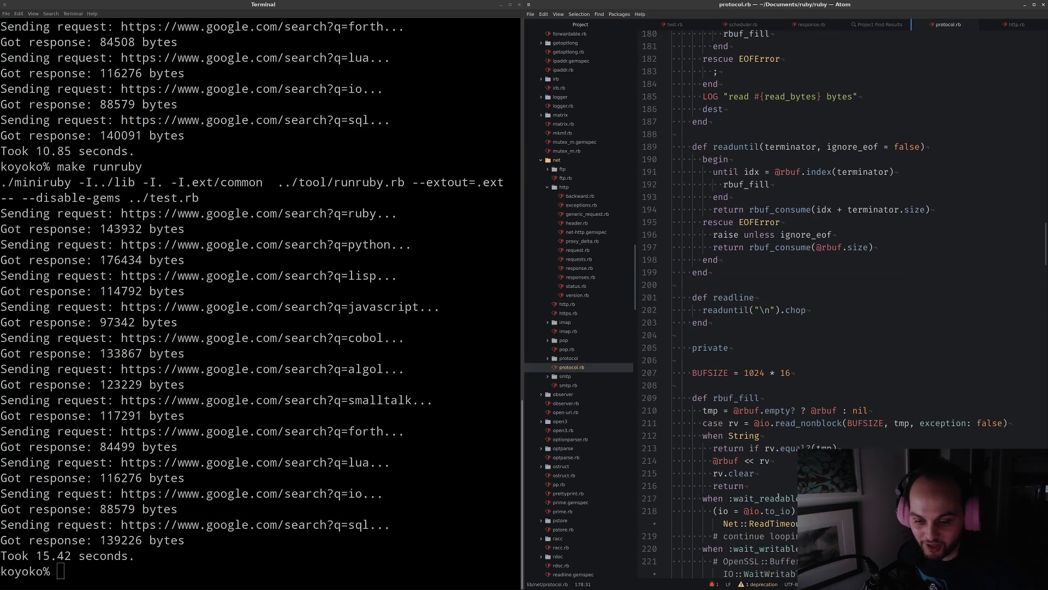
Read BufferedIO's read, read_all, readuntil and rbuf_fill in protocol.rb, then switch to scheduler.rb
{"action": "scroll", "scroll_direction": "down", "scroll_amount": 3}
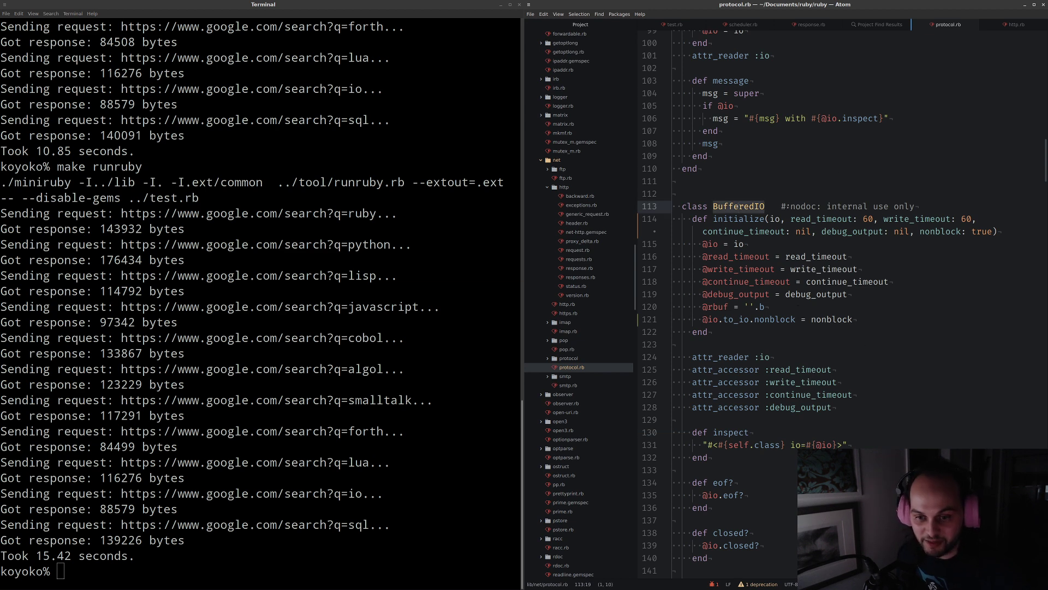
{"action": "scroll", "scroll_direction": "down", "scroll_amount": 3}
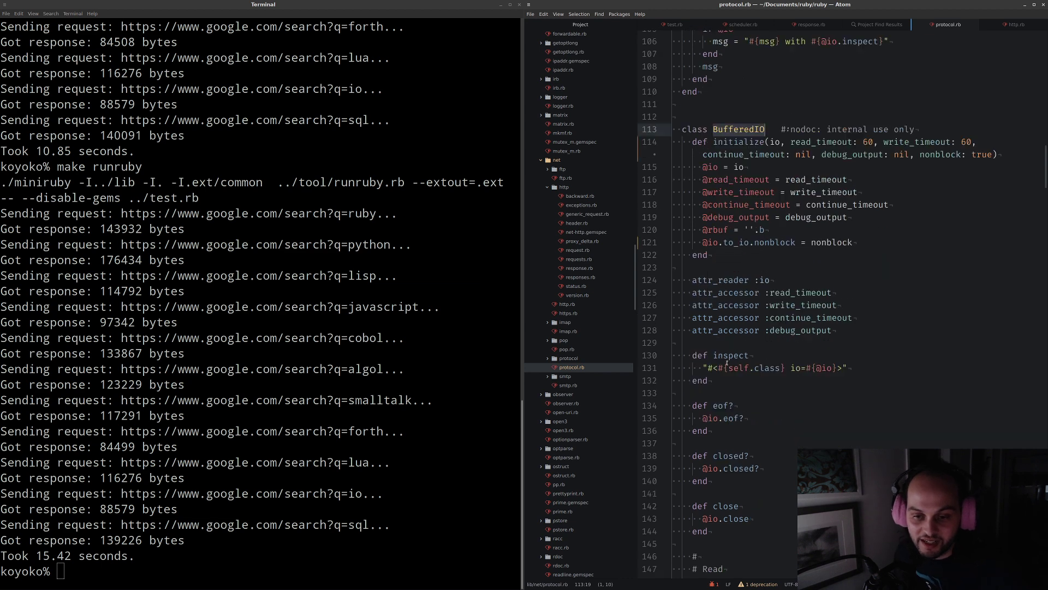
{"action": "scroll", "scroll_direction": "down", "scroll_amount": 3}
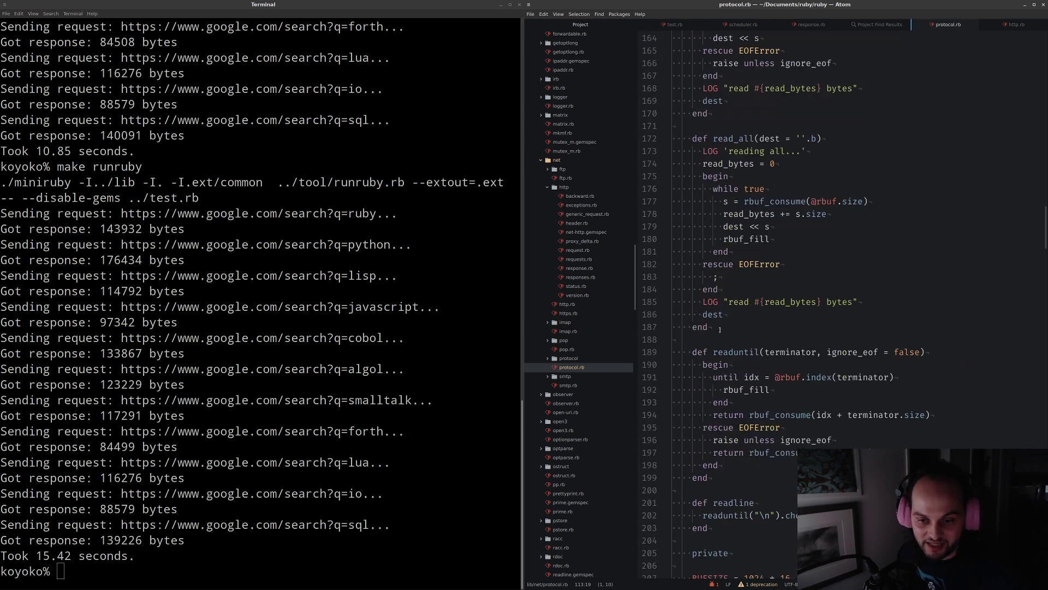
{"action": "scroll", "scroll_direction": "down", "scroll_amount": 3}
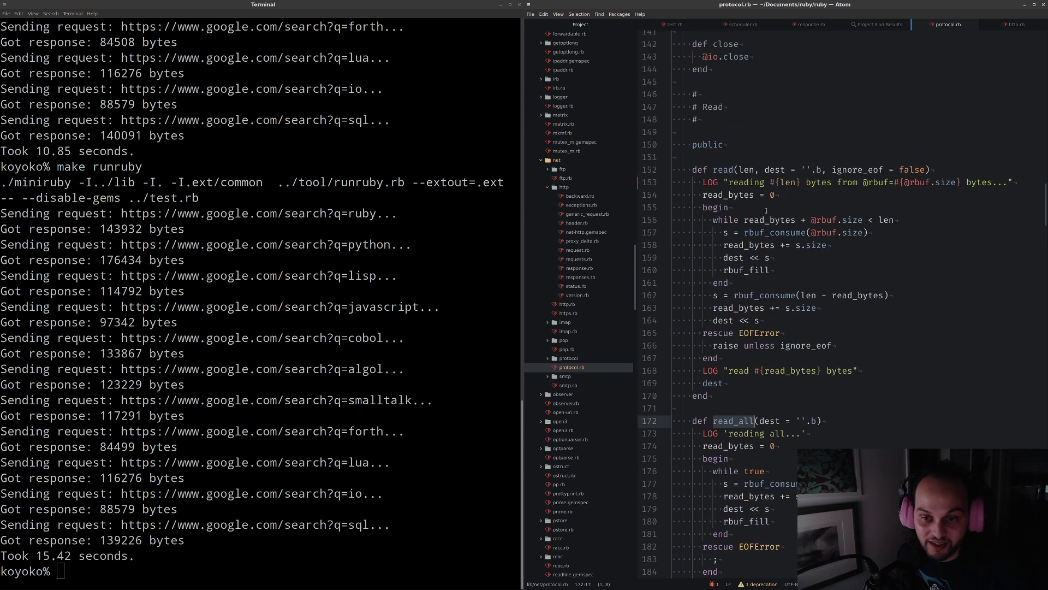
{"action": "scroll", "scroll_direction": "down", "scroll_amount": 3}
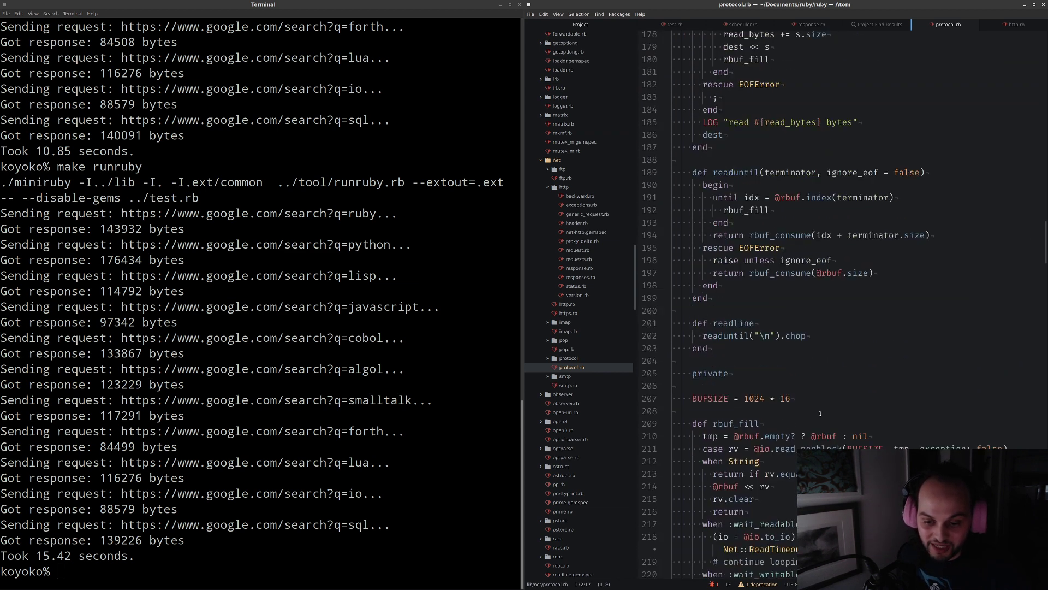
{"action": "scroll", "scroll_direction": "down", "scroll_amount": 3}
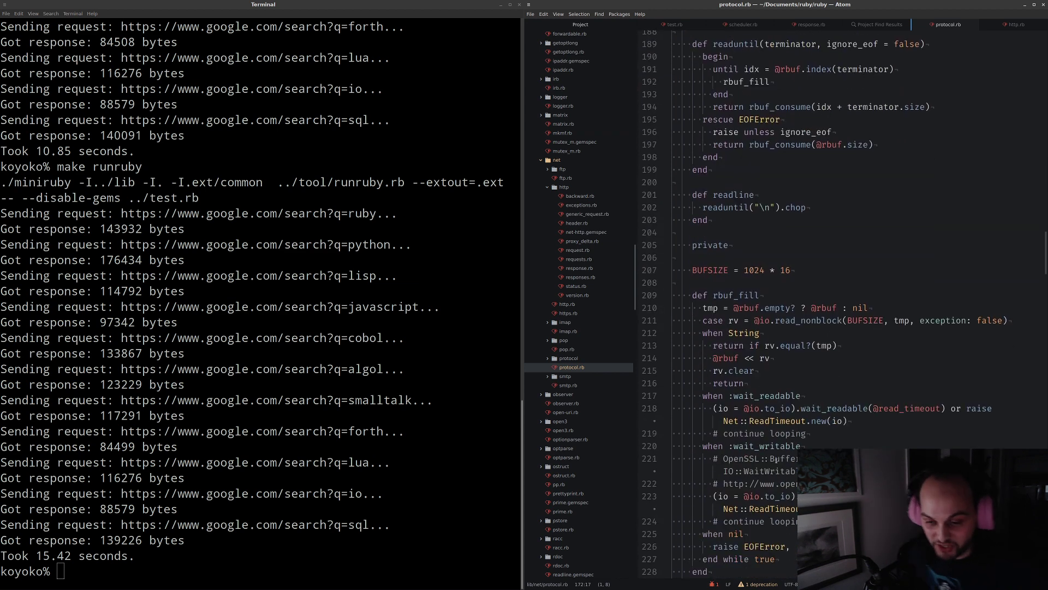
{"action": "scroll", "scroll_direction": "down", "scroll_amount": 3}
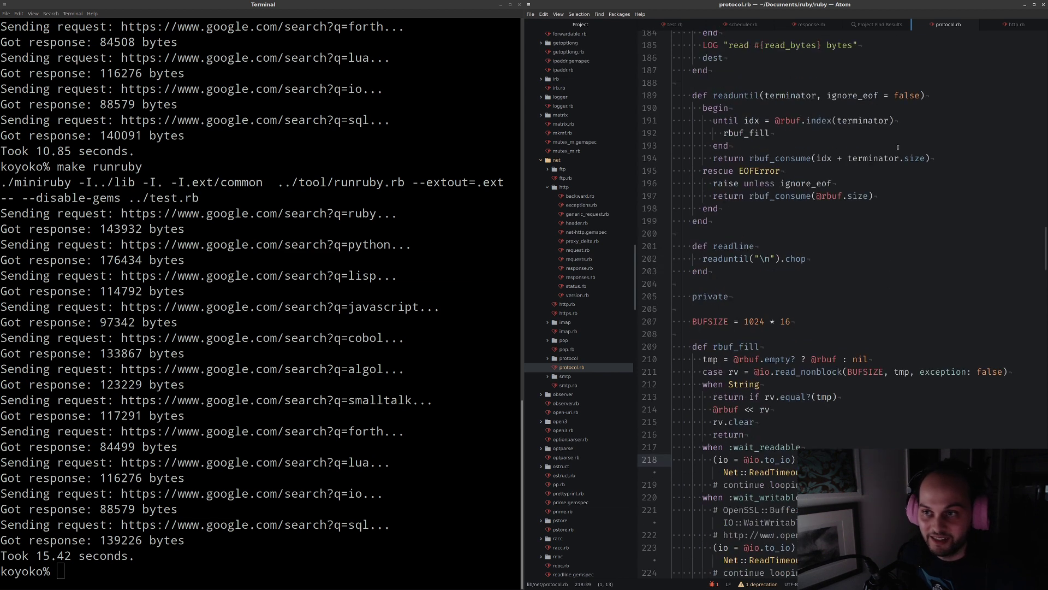
{"action": "left_click", "coordinate": [743, 24]}
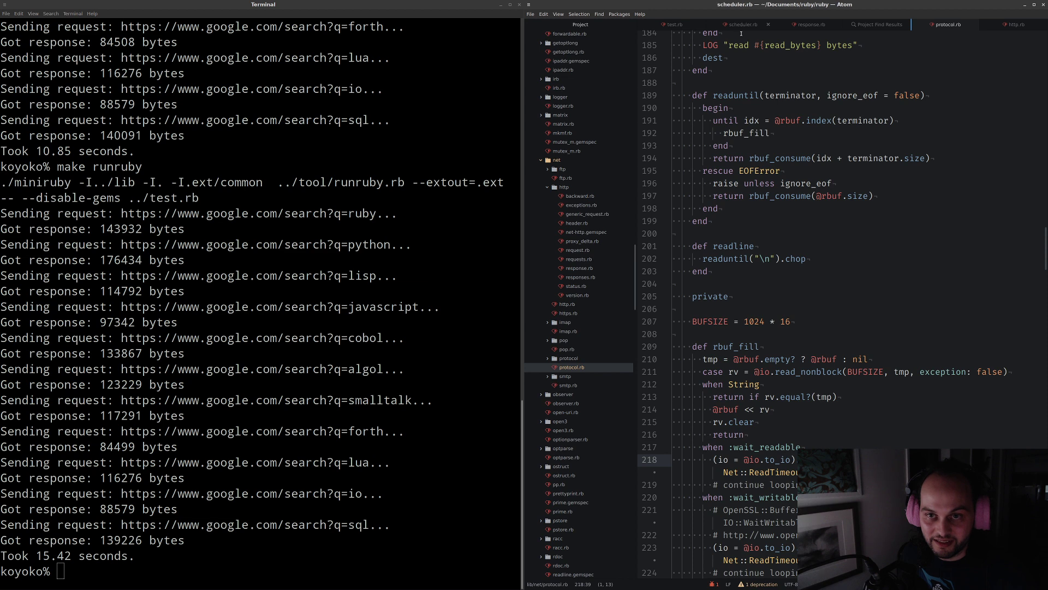
{"action": "left_click", "coordinate": [742, 24]}
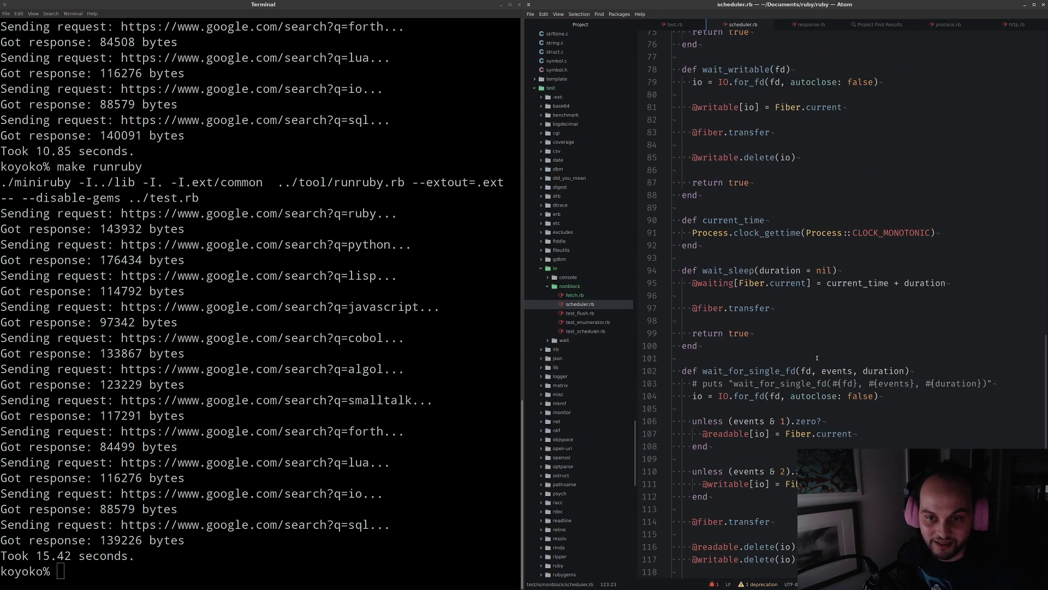
{"action": "scroll", "scroll_direction": "up", "scroll_amount": 3}
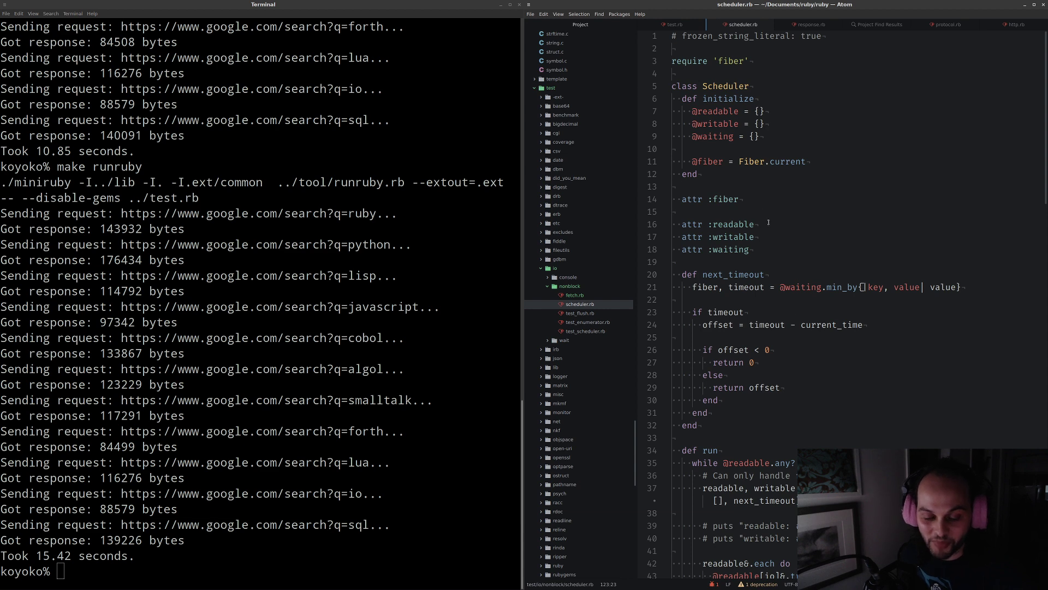
{"action": "scroll", "scroll_direction": "down", "scroll_amount": 3}
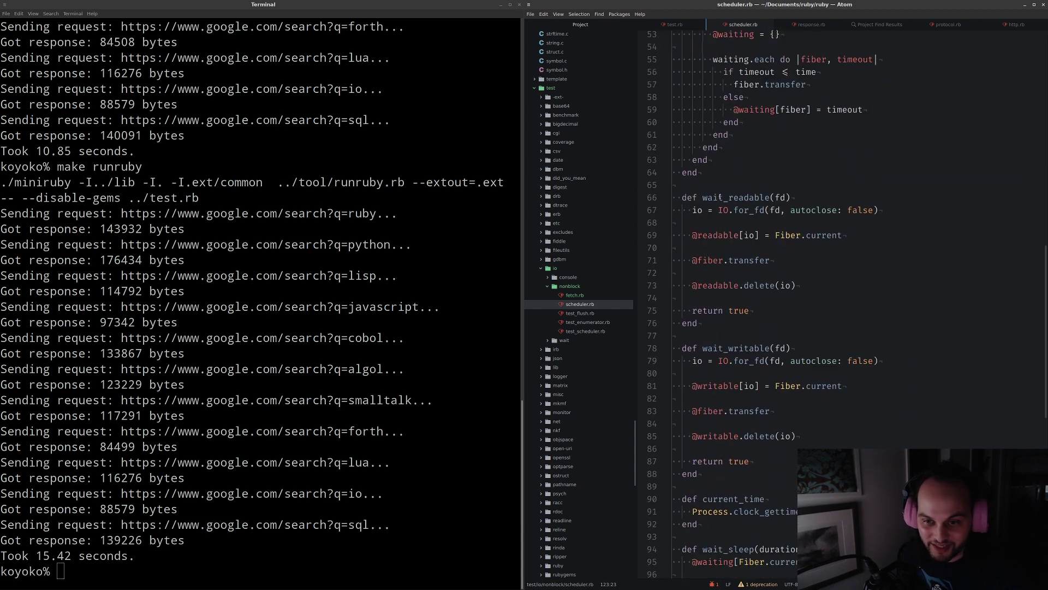
{"action": "double_click", "coordinate": [734, 197]}
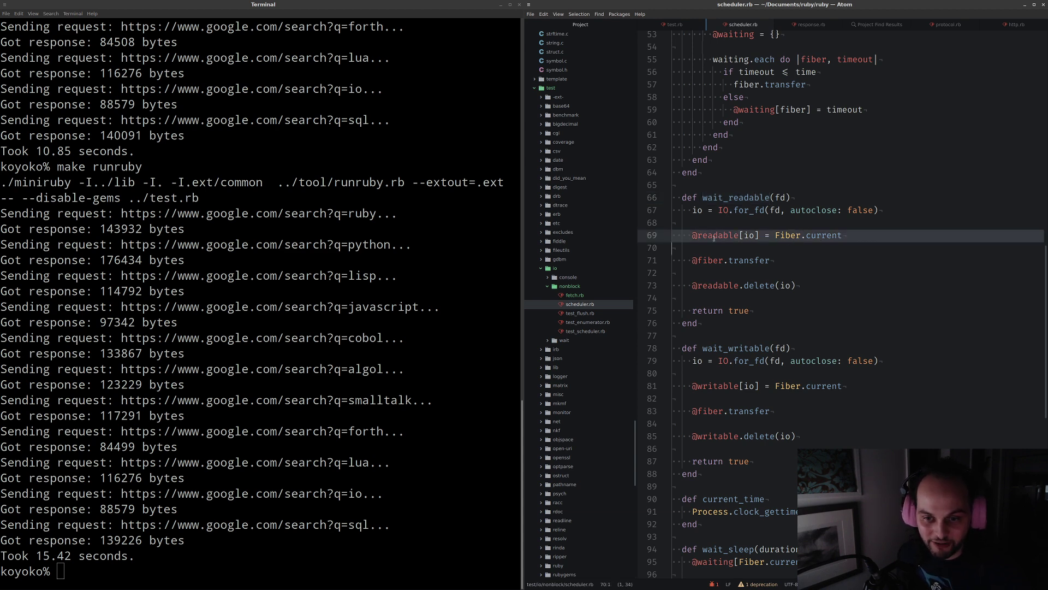
{"action": "mouse_move", "coordinate": [808, 230]}
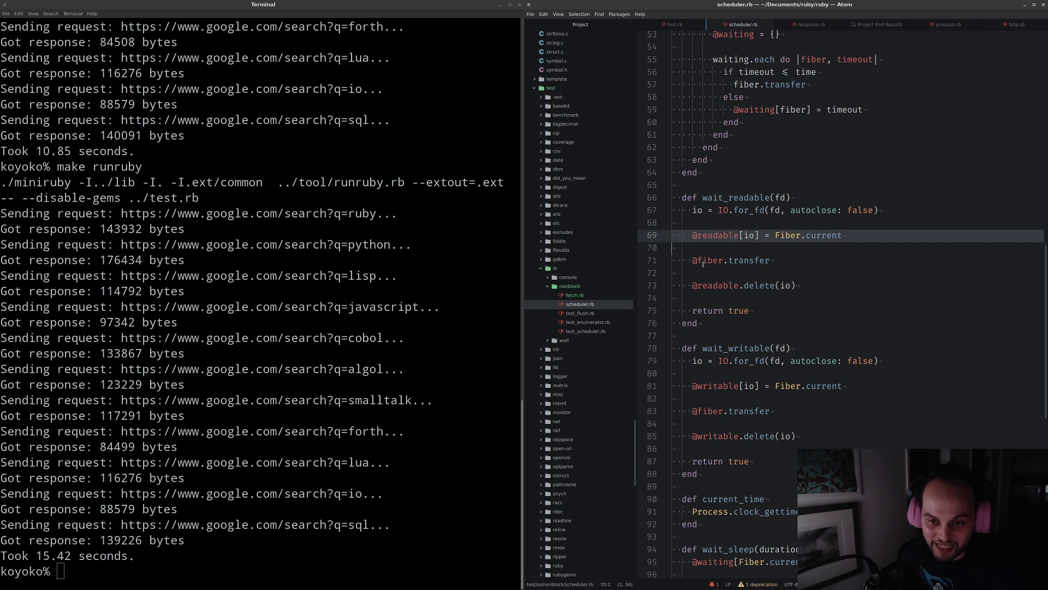
{"action": "mouse_move", "coordinate": [728, 261]}
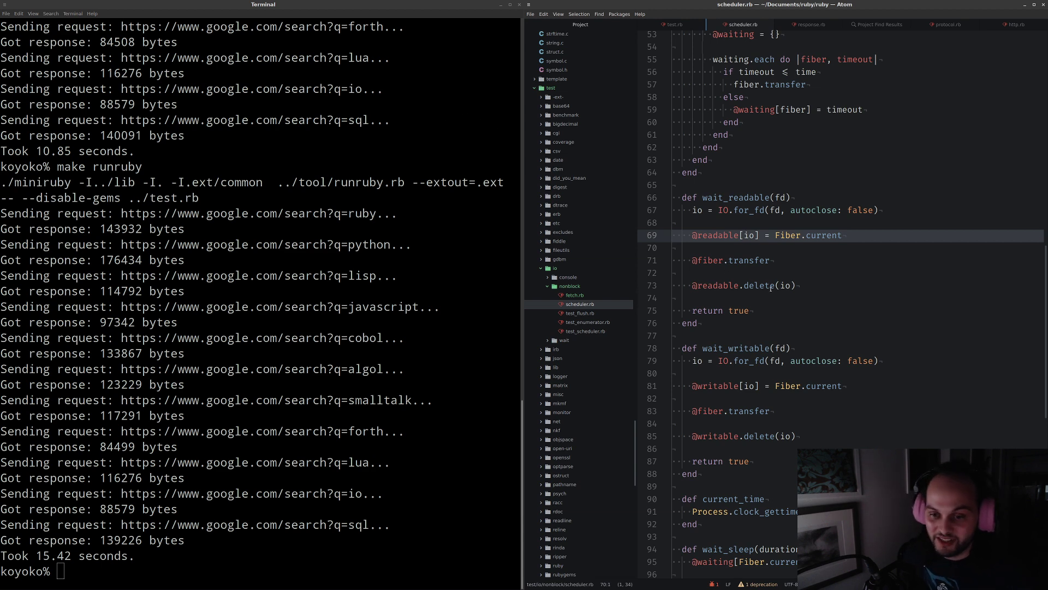
{"action": "left_click", "coordinate": [770, 286]}
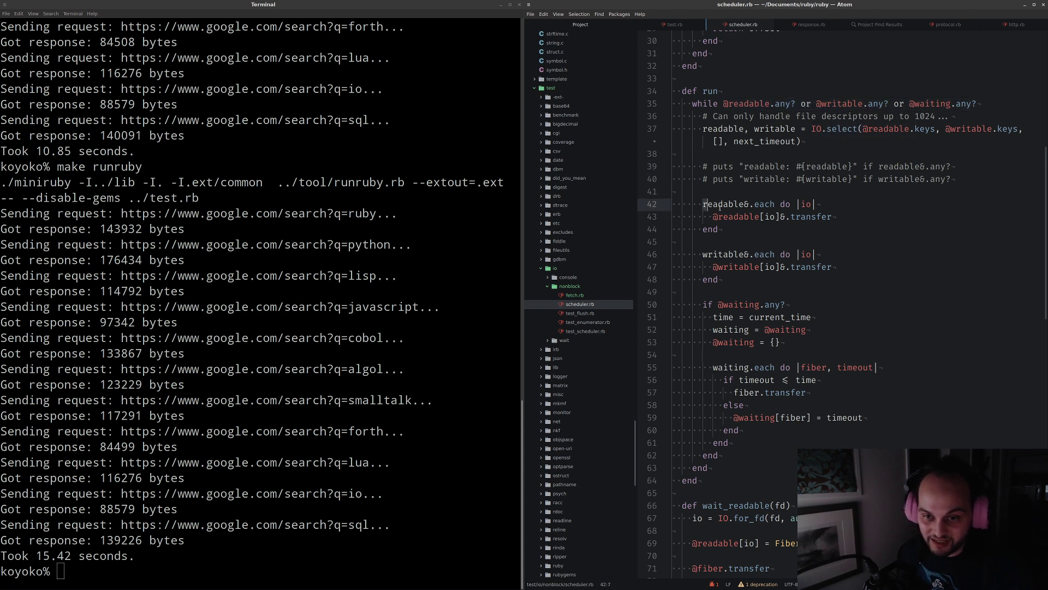
{"action": "left_click_drag", "start_coordinate": [704, 203], "coordinate": [715, 229]}
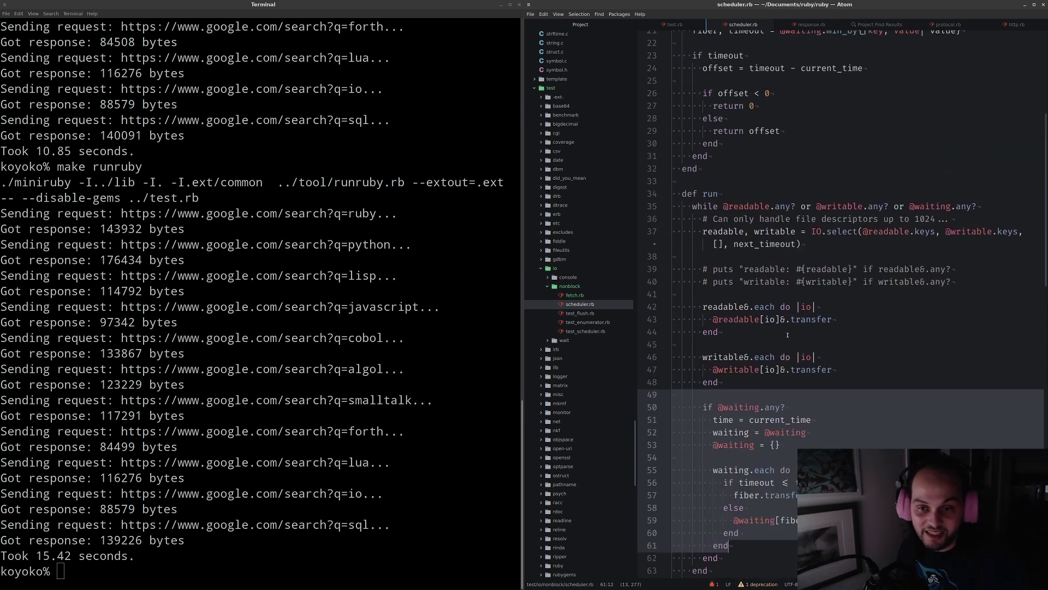
{"action": "left_click", "coordinate": [832, 231]}
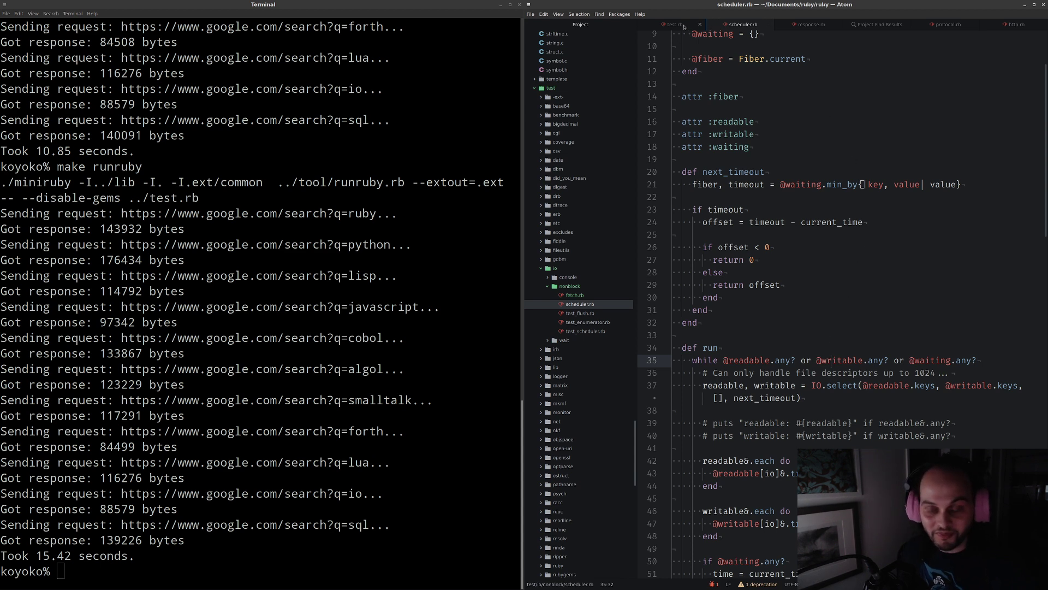
{"action": "left_click", "coordinate": [671, 24]}
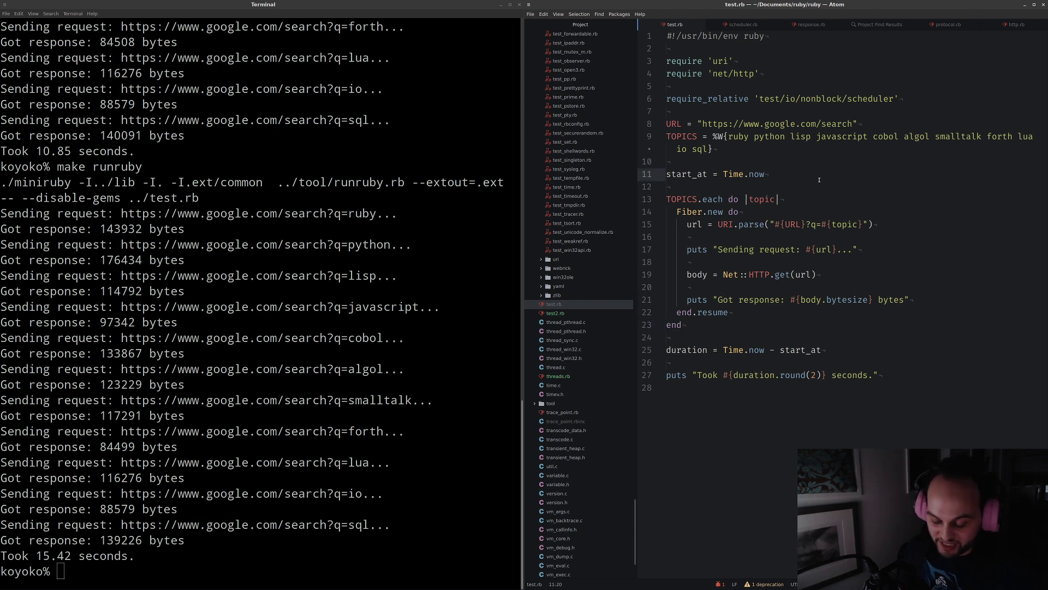
Add scheduler = Scheduler.new and Thread.current.scheduler = scheduler after start_at
{"action": "type", "text": "scheduler = S"}
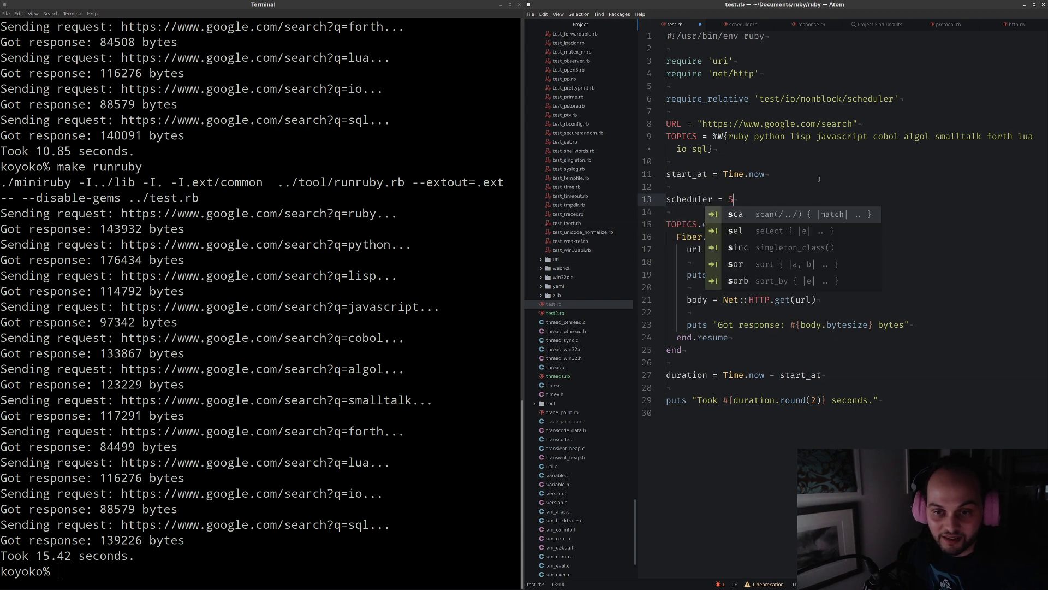
{"action": "type", "text": "cheduler.new"}
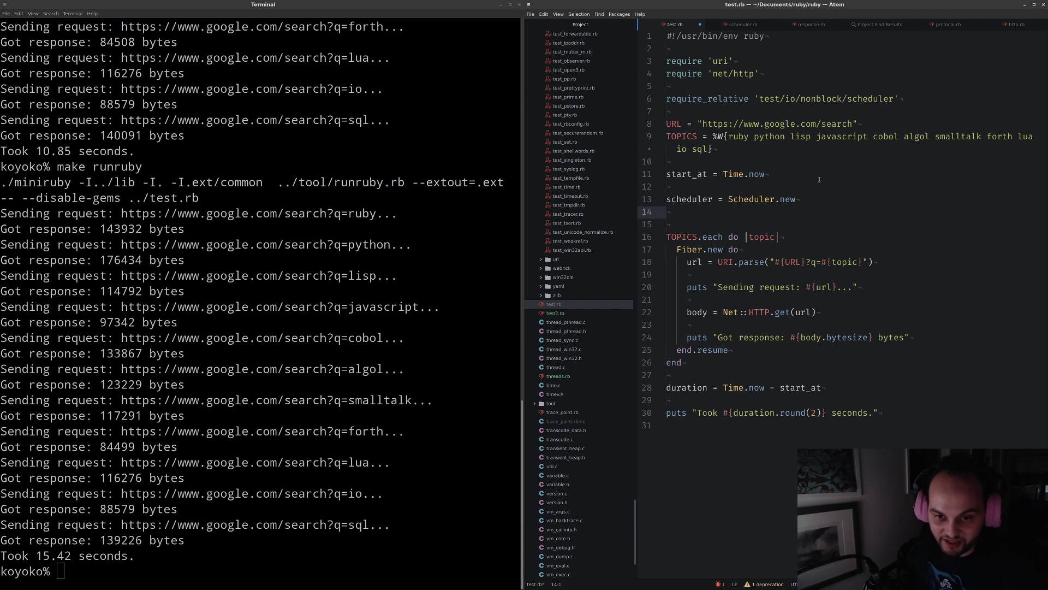
{"action": "type", "text": "Thread."}
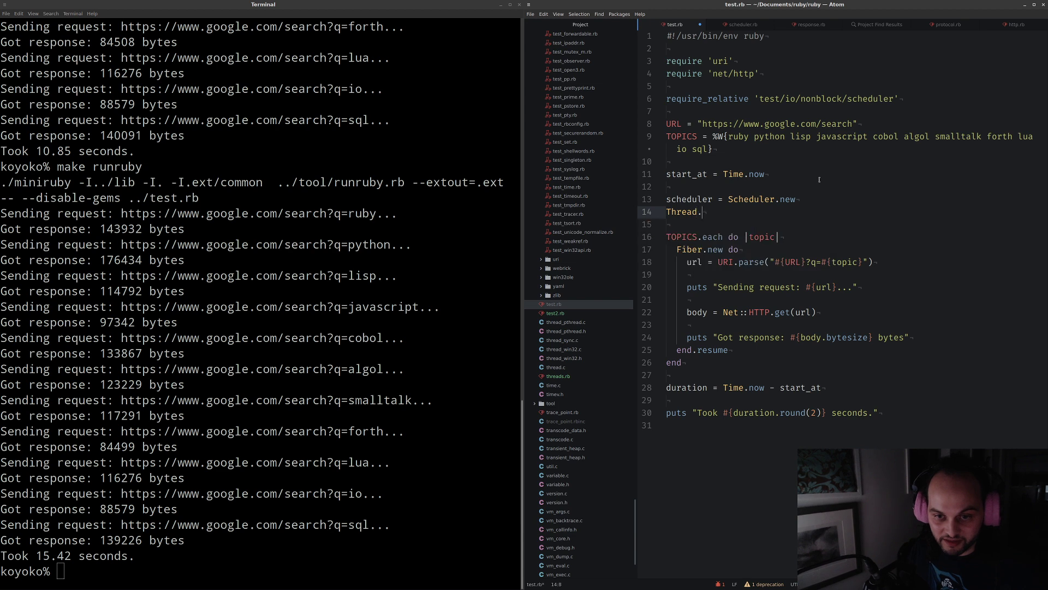
{"action": "type", "text": "current.scheduler ="}
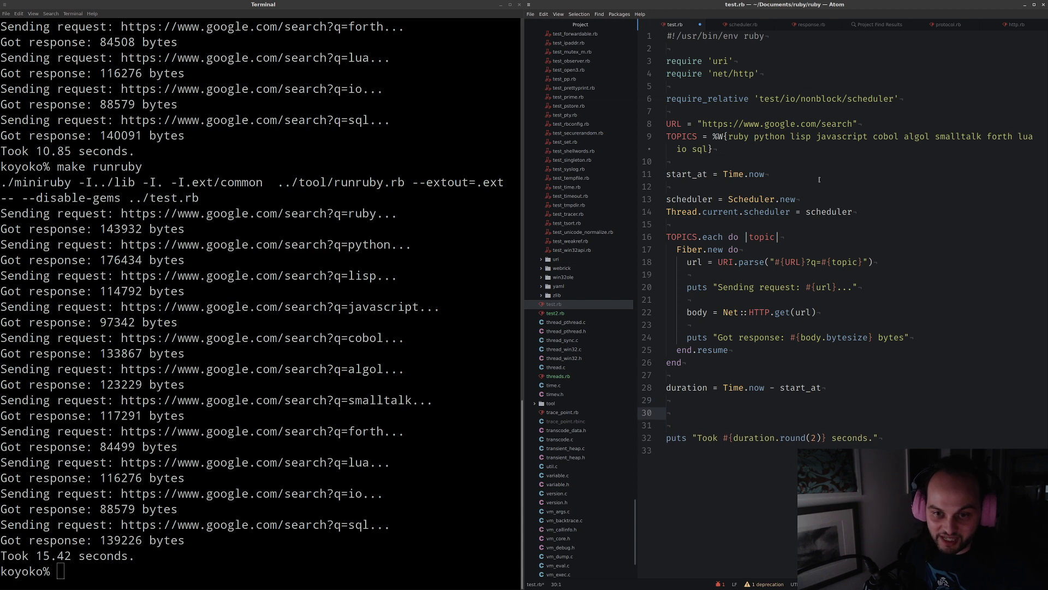
Add scheduler.run below the duration line in test.rb
{"action": "type", "text": "scheduler"}
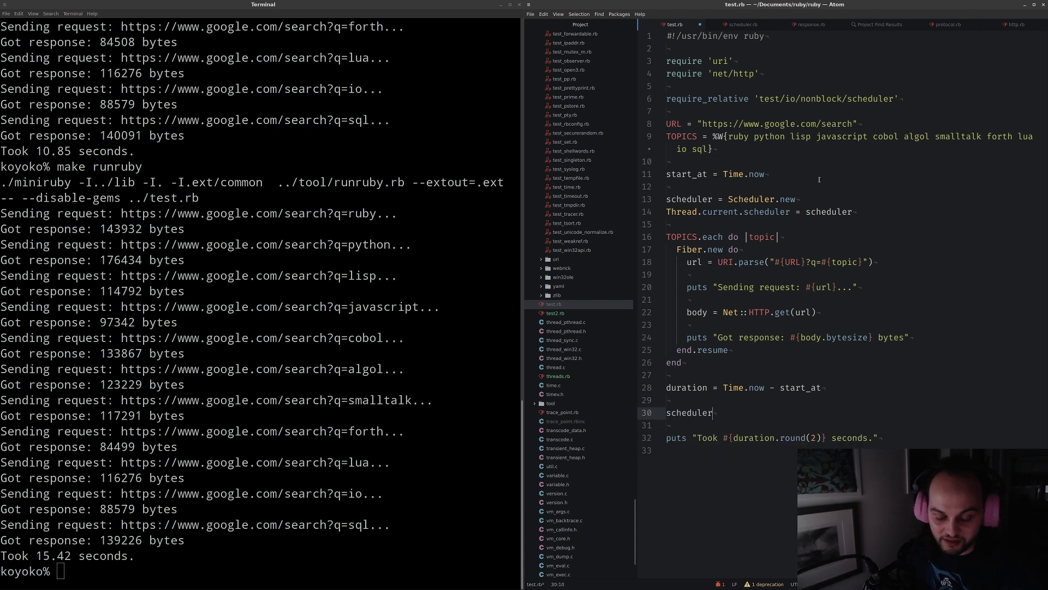
{"action": "type", "text": ".run"}
{"action": "left_click", "coordinate": [260, 570]}
{"action": "type", "text": "make runruby"}
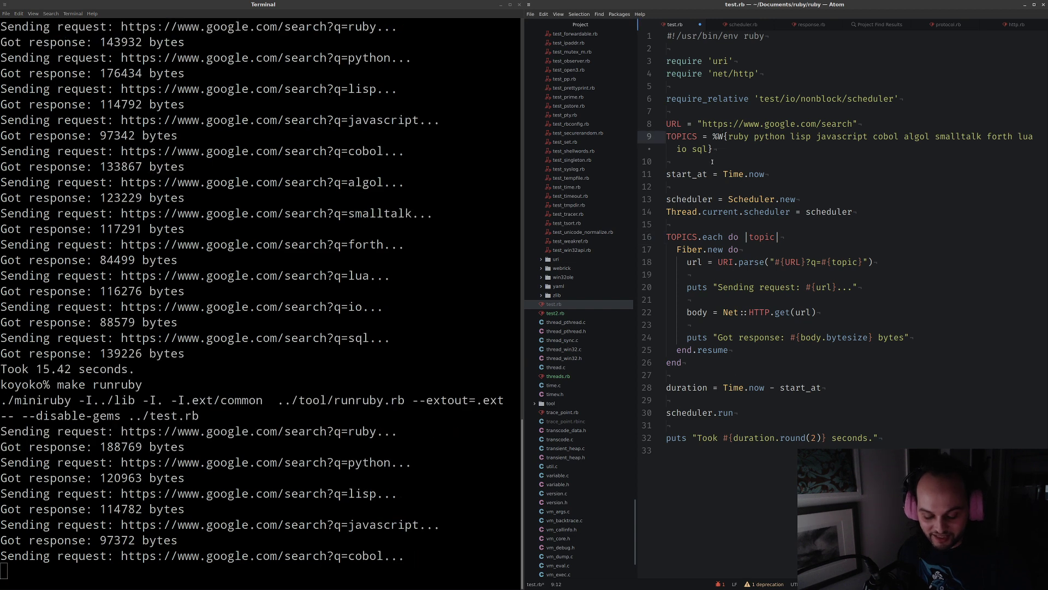
Interrupt the running test script with Ctrl+C
{"action": "key", "text": "ctrl+c"}
{"action": "type", "text": "make runruby"}
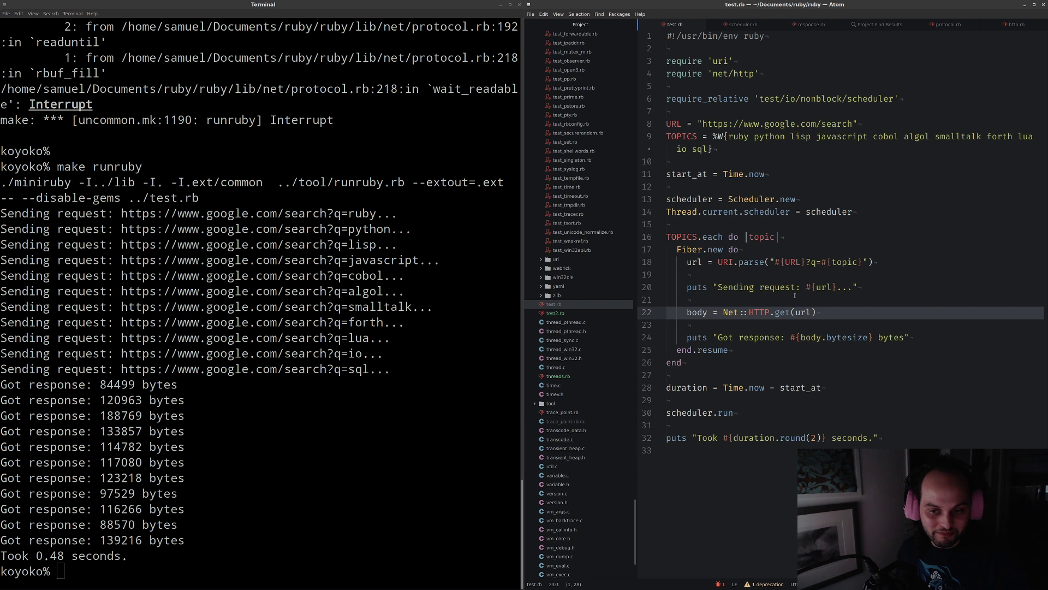
{"action": "mouse_move", "coordinate": [780, 308]}
{"action": "type", "text": " #{url"}
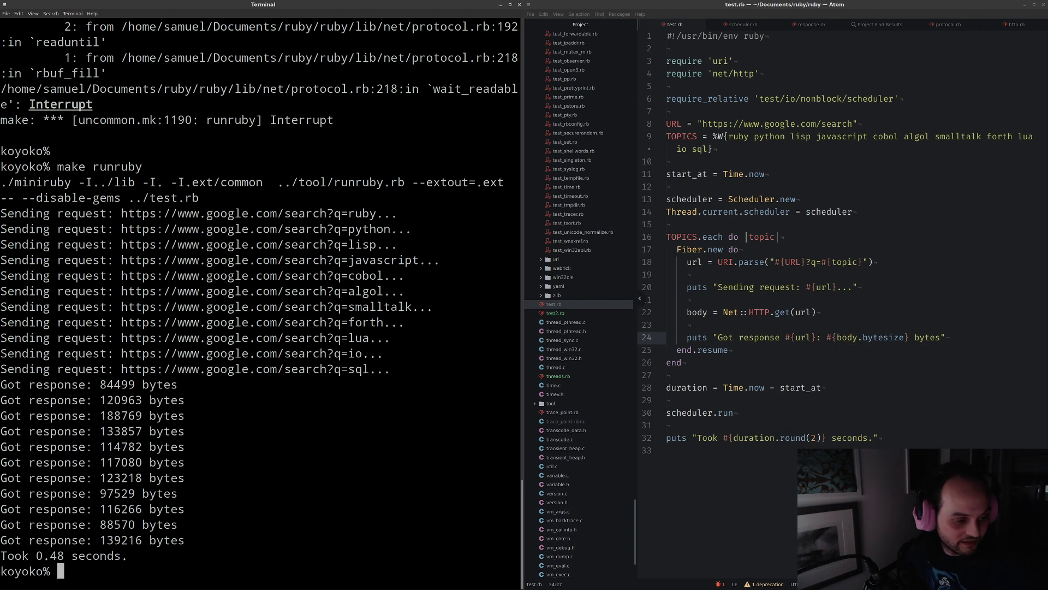
Rerun make runruby to see URL-labeled responses arriving out of order
{"action": "type", "text": "make runruby"}
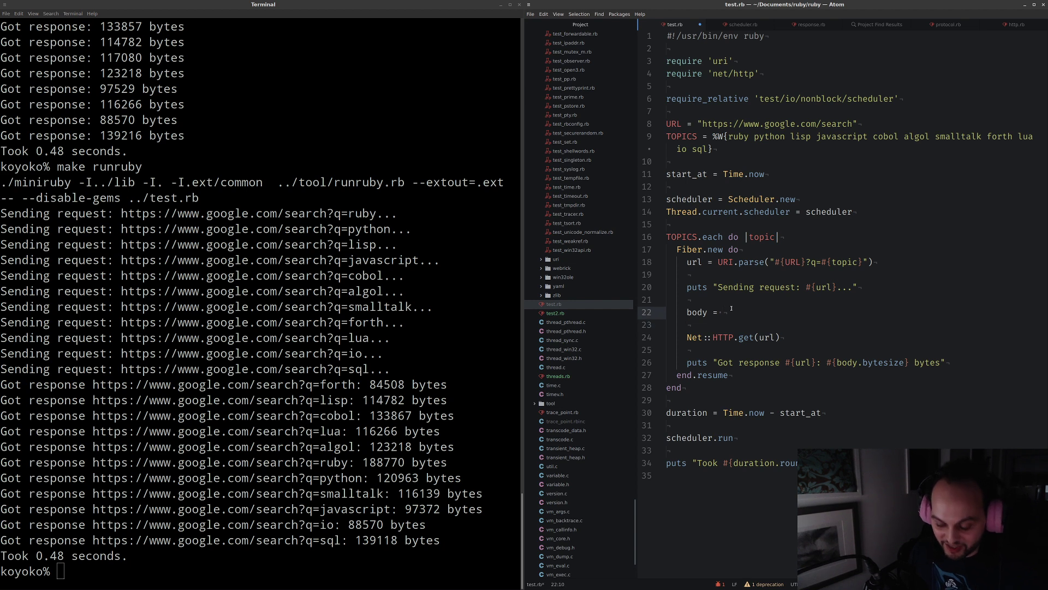
Replace the half-typed Faraday call with Net::HTTP.get(url) in the fiber, adding count = 0 above TOPICS.each
{"action": "type", "text": "Faraday..."}
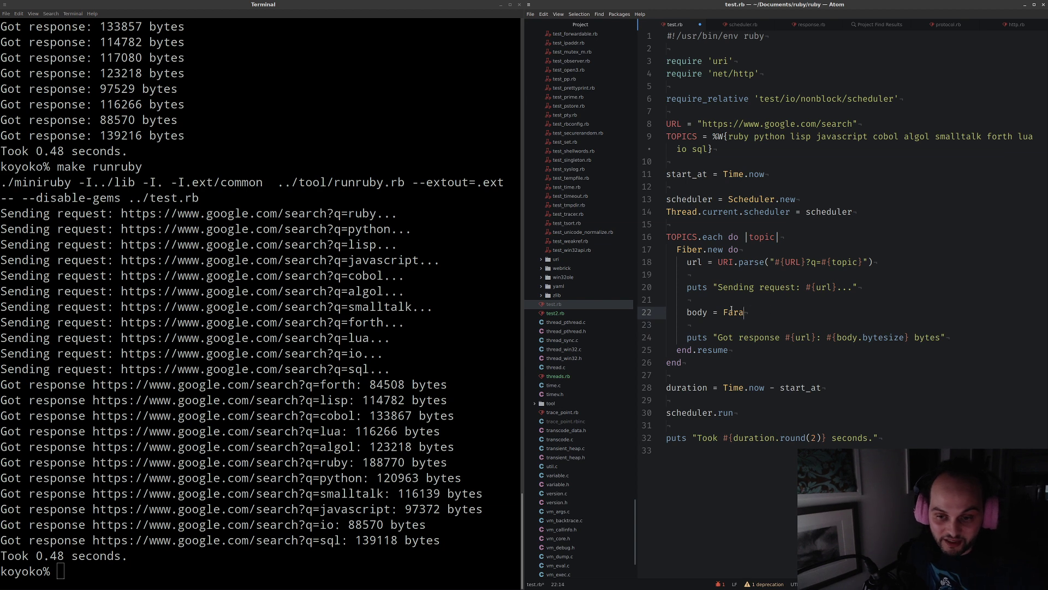
{"action": "key", "text": "BackSpace"}
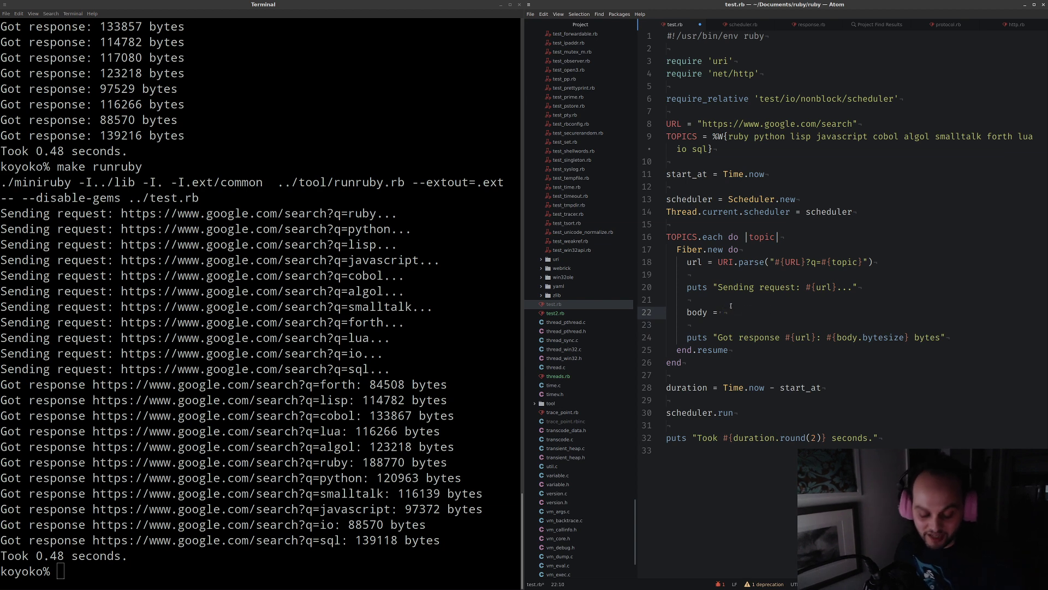
{"action": "type", "text": "Net::HTTP.get(url)"}
{"action": "left_click", "coordinate": [853, 249]}
{"action": "type", "text": "count = 0"}
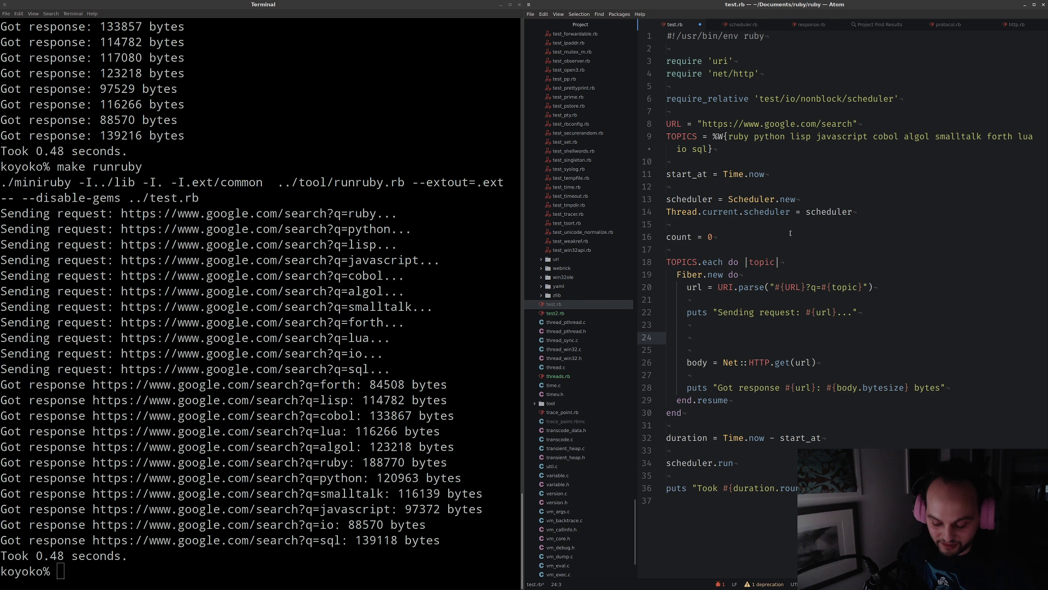
Add local_count = count and count = local_count + 1 increment lines in the fiber
{"action": "type", "text": "local_count = count"}
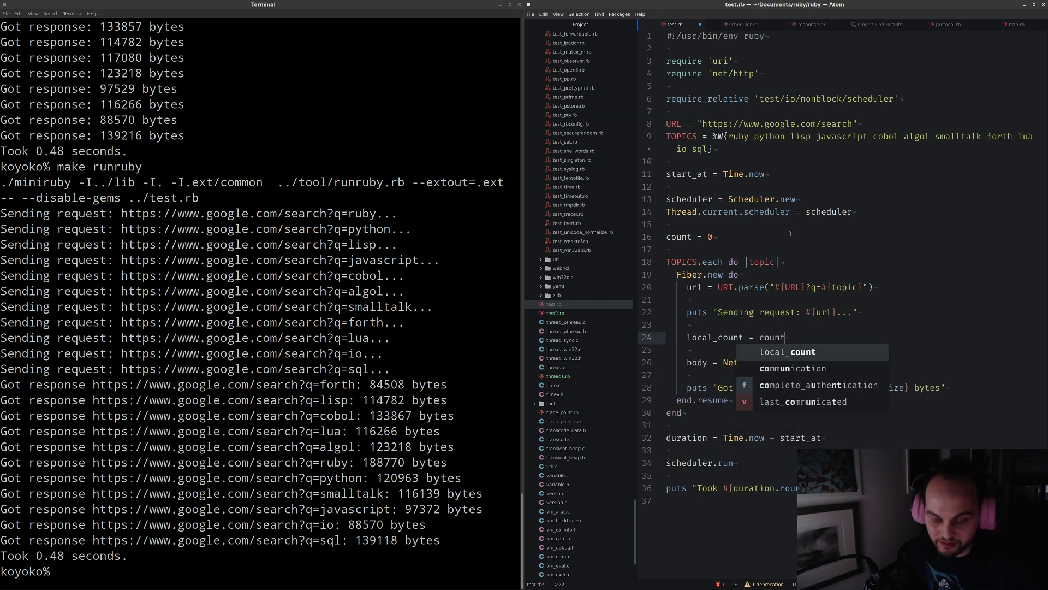
{"action": "type", "text": "coun"}
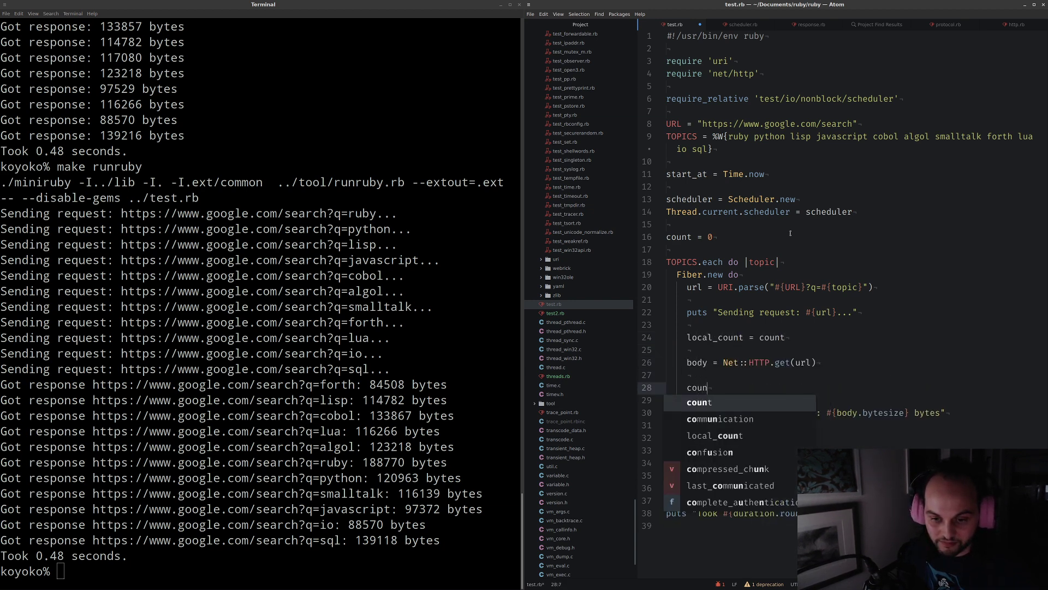
{"action": "type", "text": "= local_count + 1"}
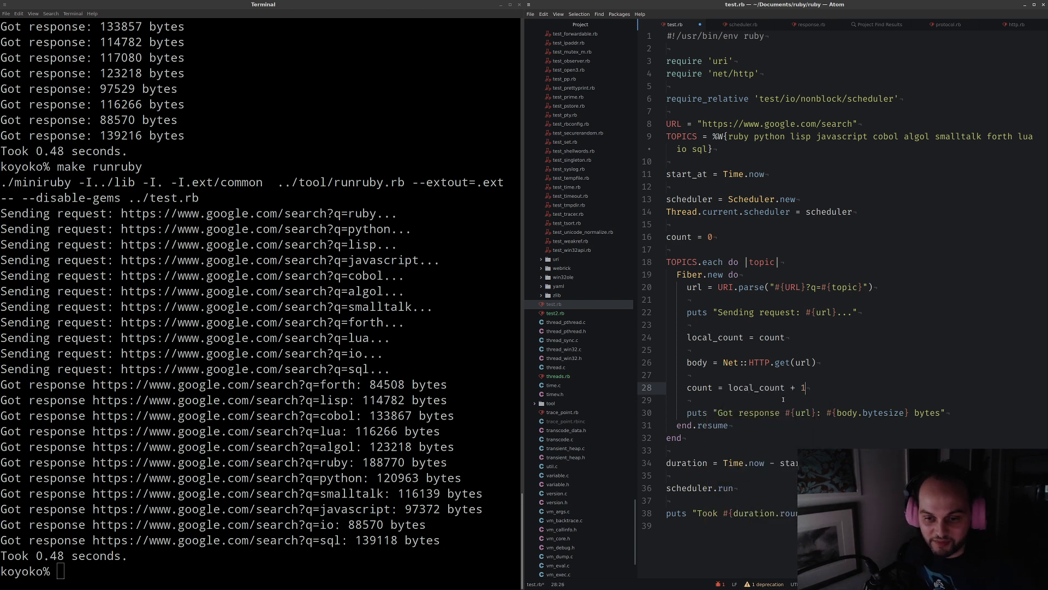
Prefix the response message with #{count} and select the local_count variable
{"action": "left_click", "coordinate": [696, 349]}
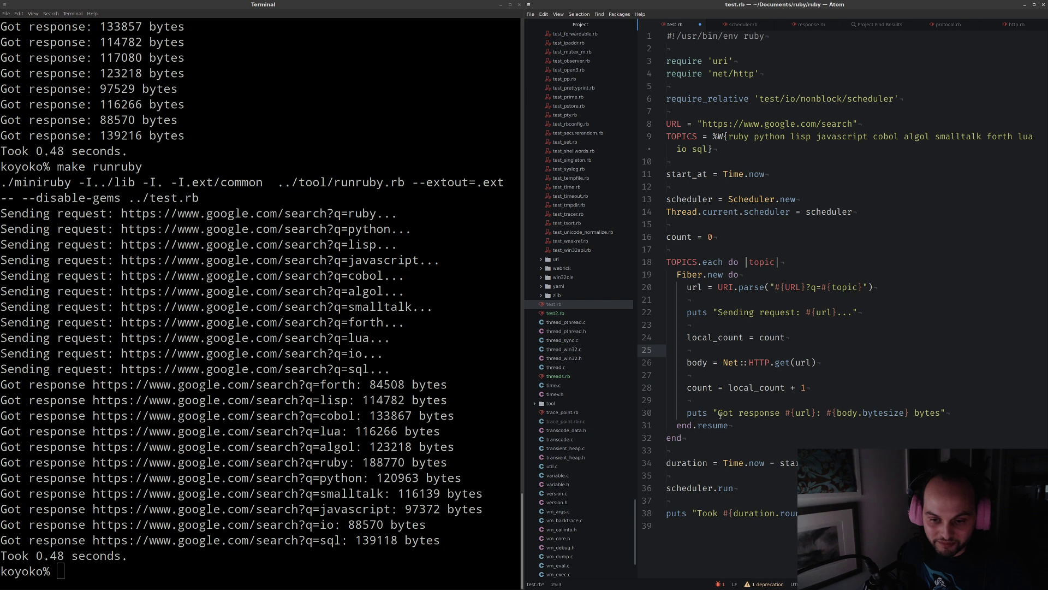
{"action": "type", "text": "#{}"}
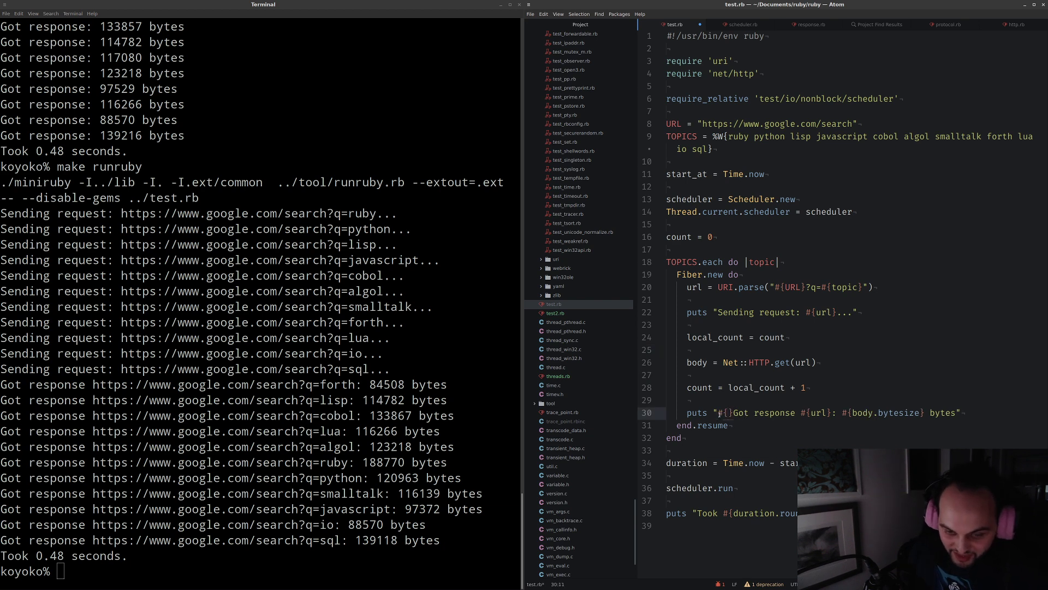
{"action": "type", "text": "count"}
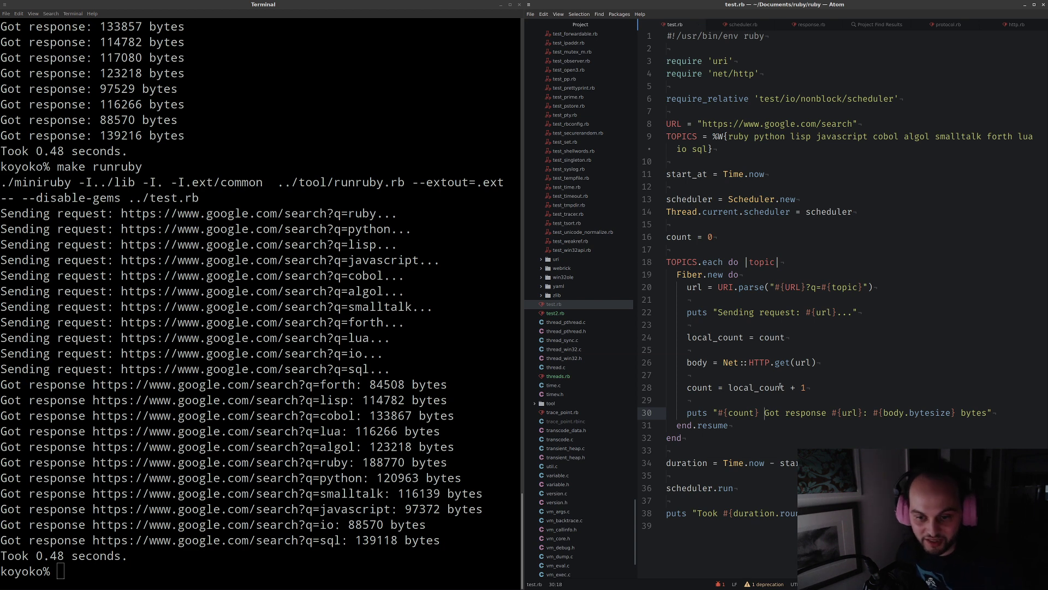
{"action": "double_click", "coordinate": [772, 337]}
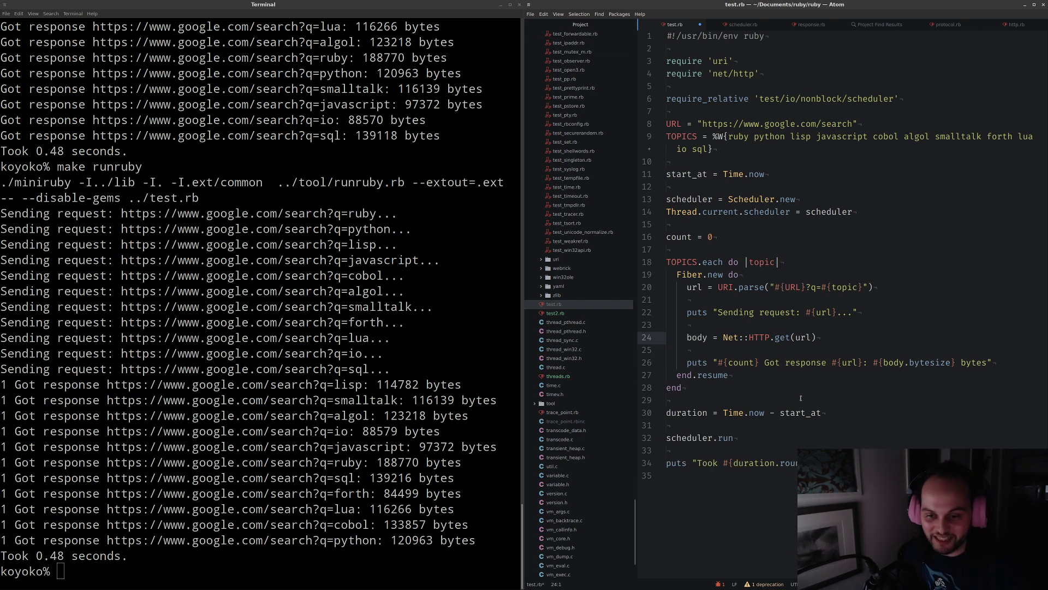
{"action": "mouse_move", "coordinate": [759, 372]}
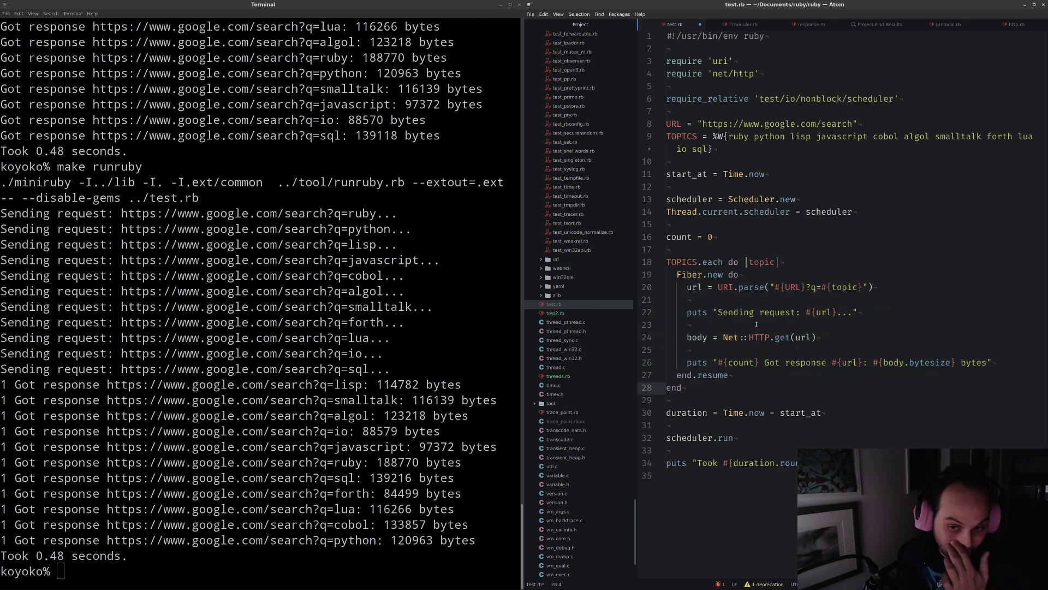
Set the insertion point above TOPICS.each for the new def call(env) method
{"action": "left_click", "coordinate": [738, 274]}
{"action": "type", "text": "def call(env)"}
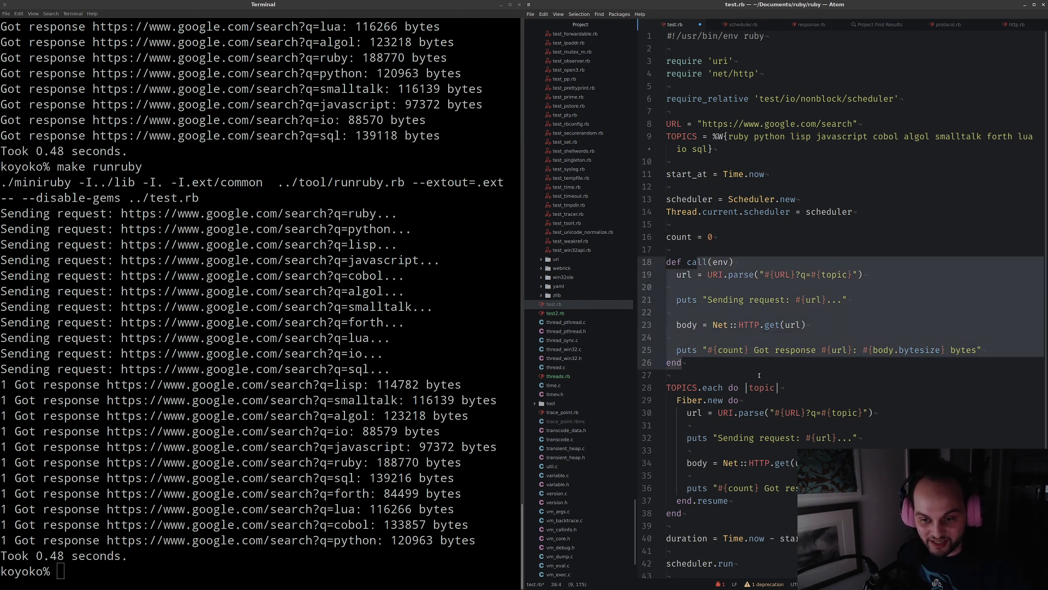
Sketch a db.query(...).each body line inside the call(env) method
{"action": "left_click", "coordinate": [767, 325]}
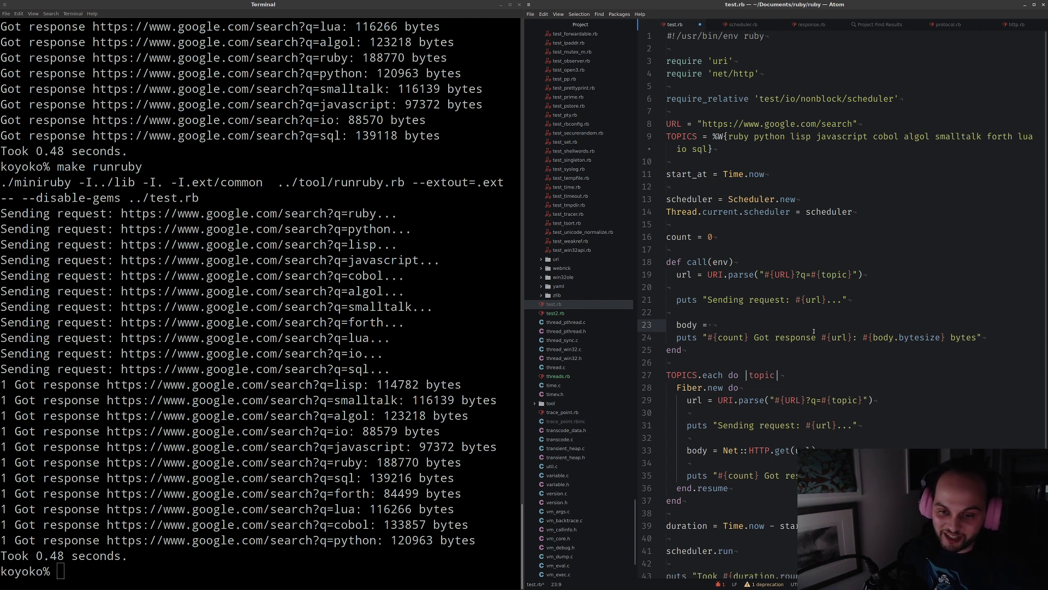
{"action": "type", "text": "db.query"}
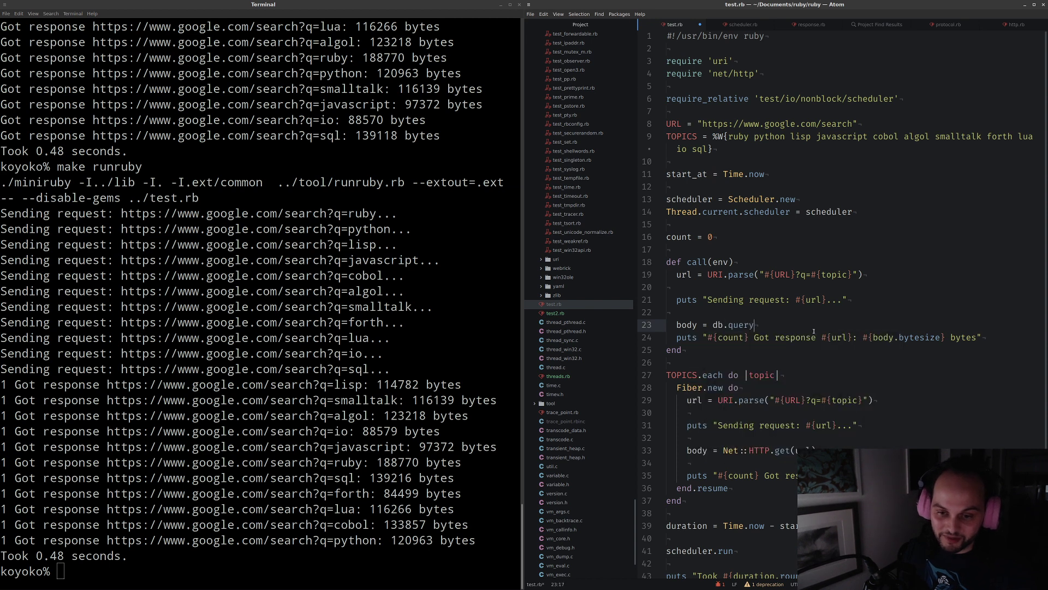
{"action": "type", "text": "(...).each"}
{"action": "left_click", "coordinate": [852, 237]}
{"action": "type", "text": "mutex"}
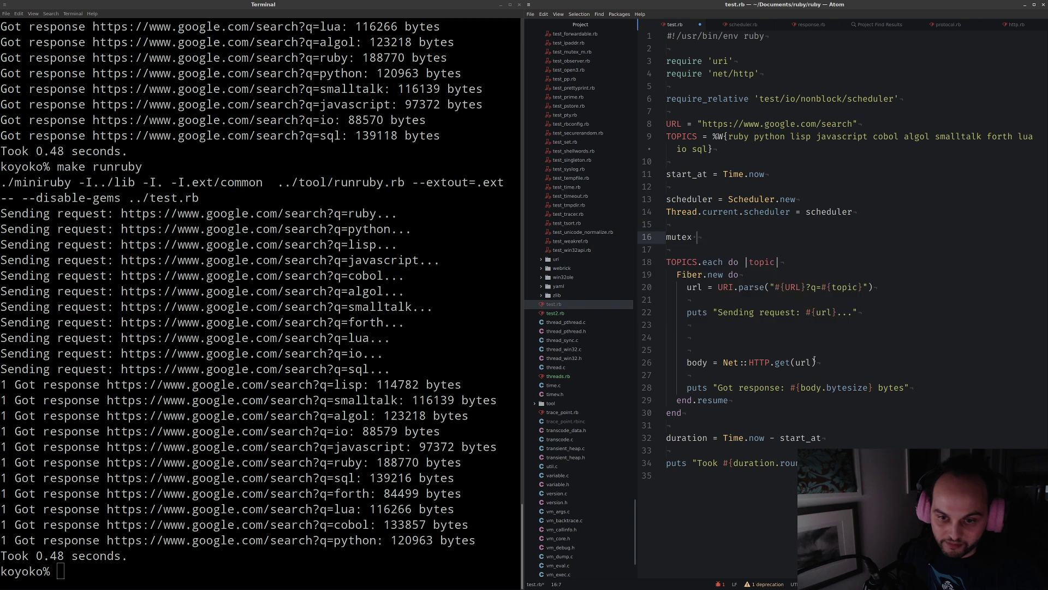
Add mutex = Mutex.new with mutex.lock/unlock around the fetch, then run make runruby
{"action": "type", "text": "= Mutex.new"}
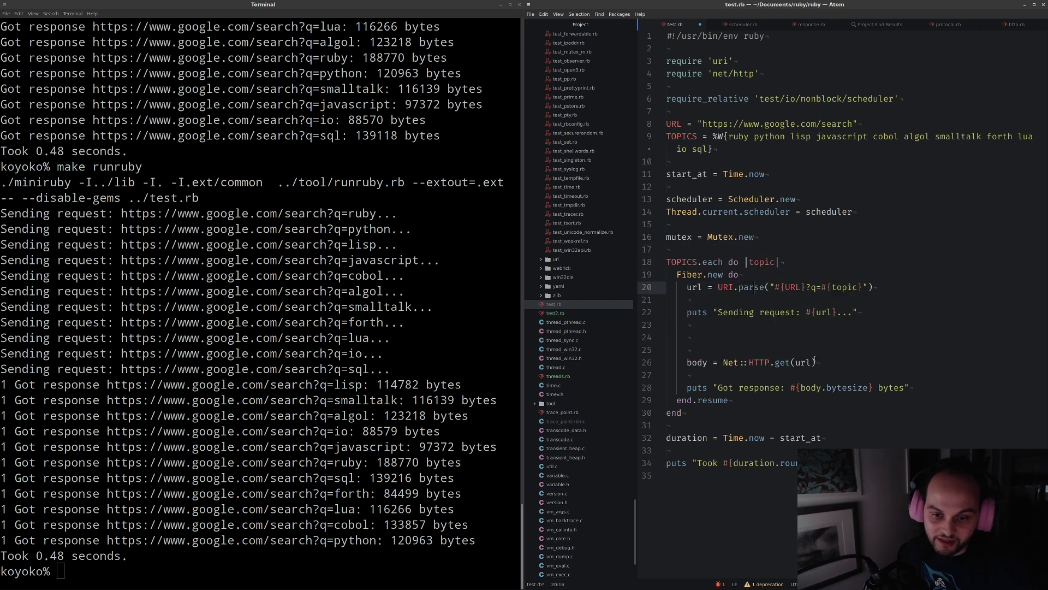
{"action": "type", "text": "mutex.lock"}
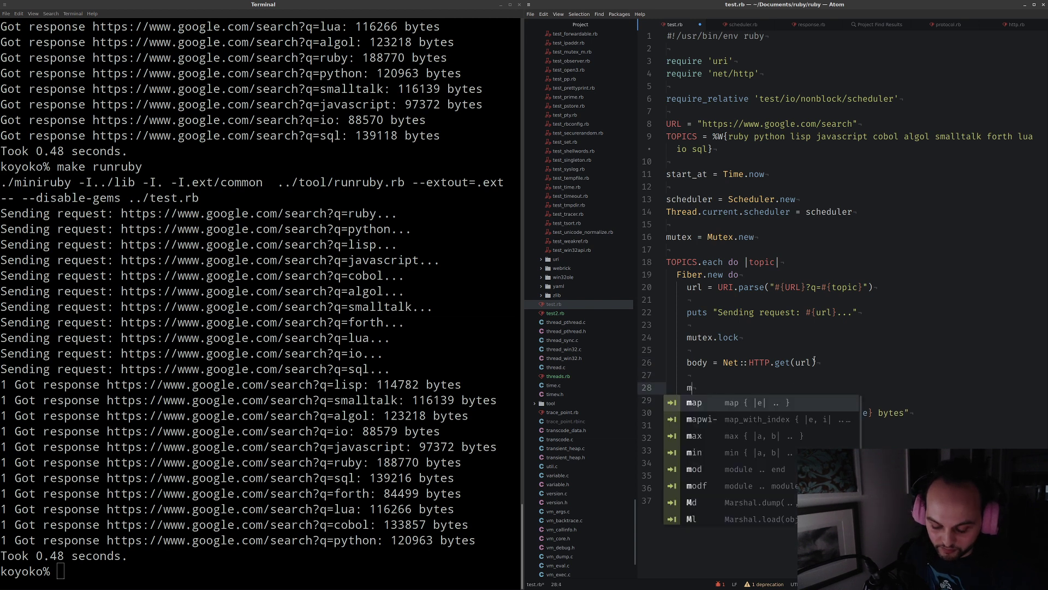
{"action": "type", "text": "utex.unlock"}
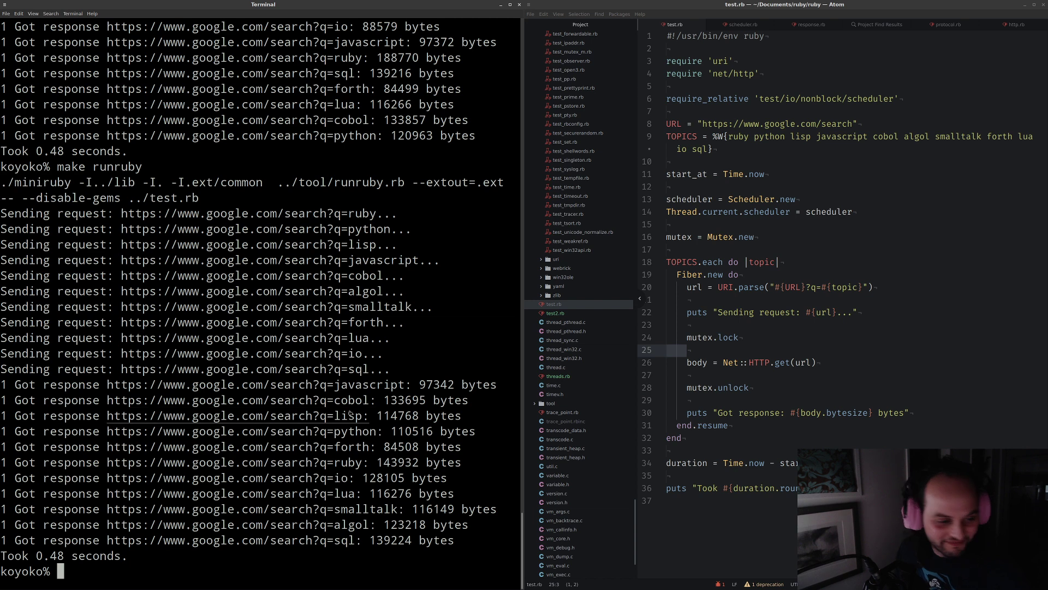
{"action": "type", "text": "make runruby"}
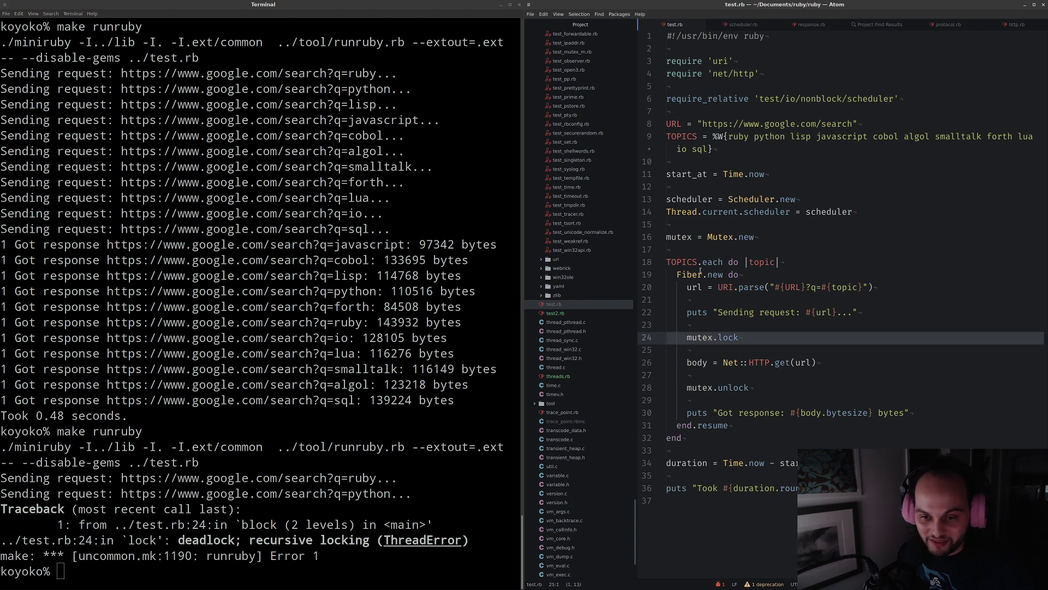
{"action": "left_click", "coordinate": [794, 362]}
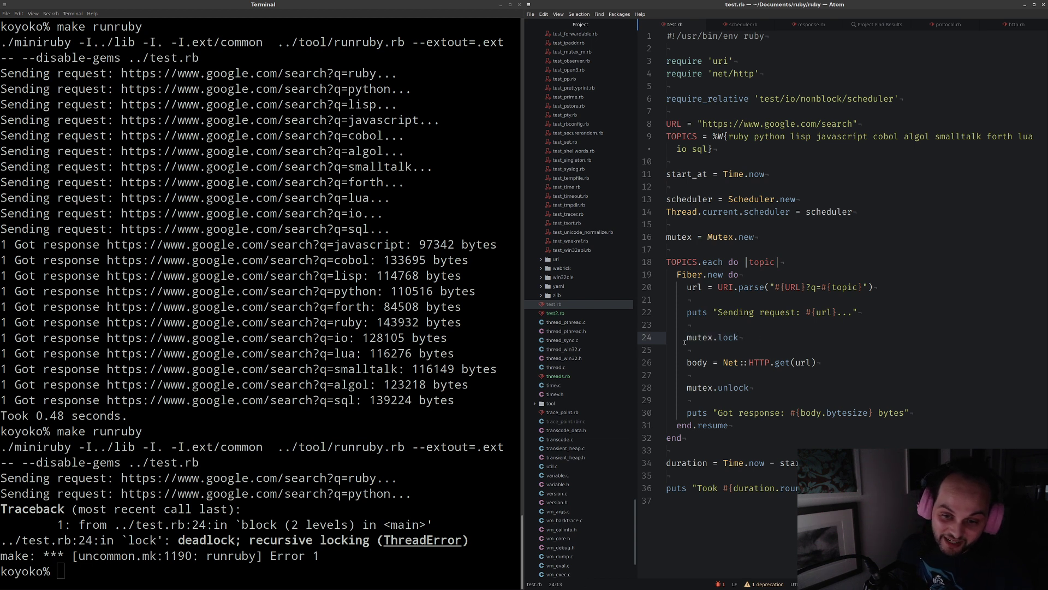
{"action": "left_click_drag", "start_coordinate": [688, 337], "coordinate": [750, 387]}
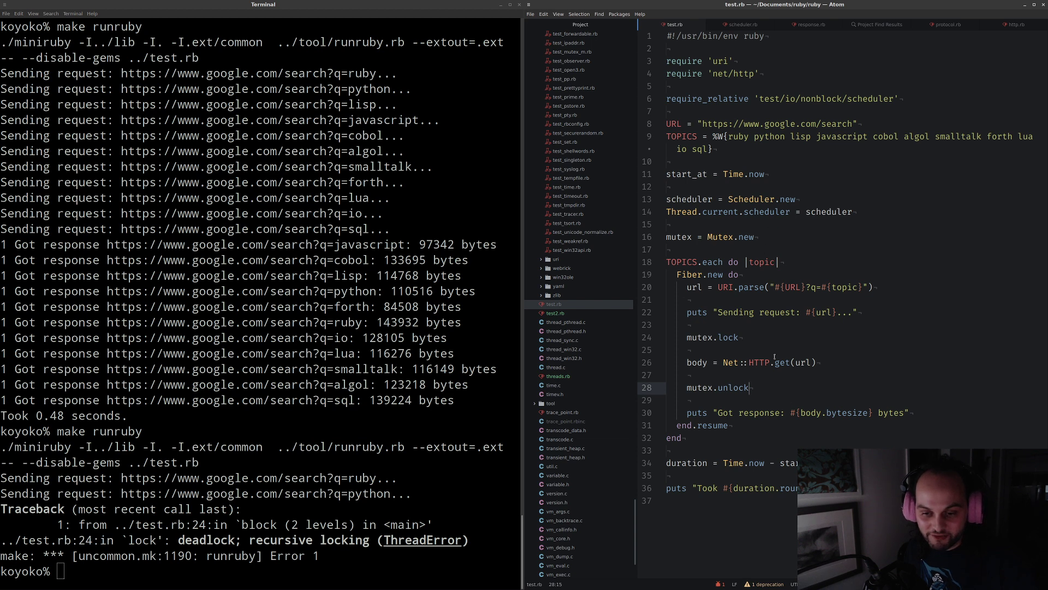
{"action": "left_click", "coordinate": [776, 362]}
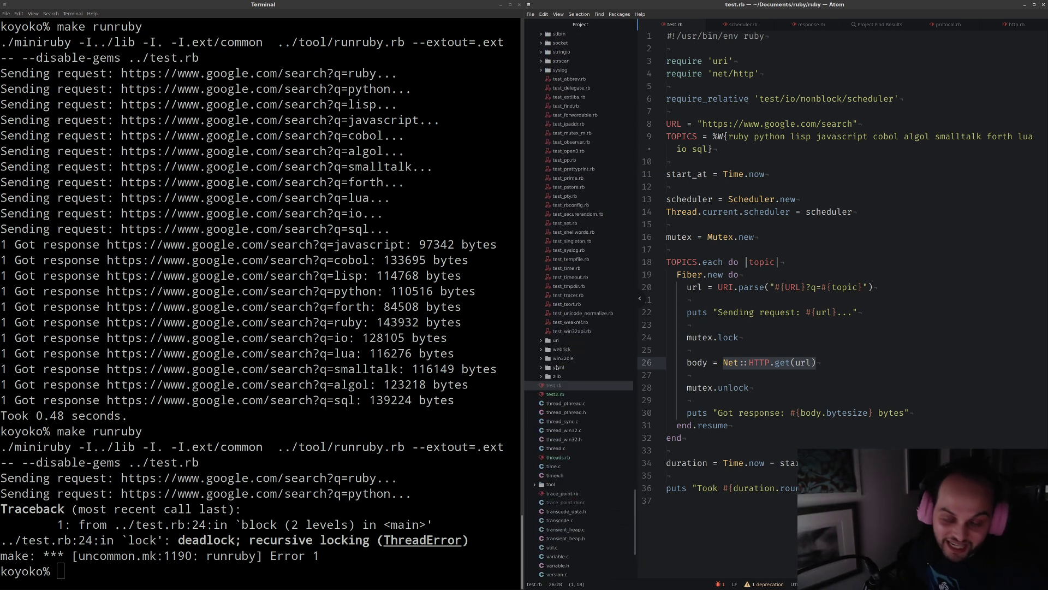
{"action": "mouse_move", "coordinate": [560, 350]}
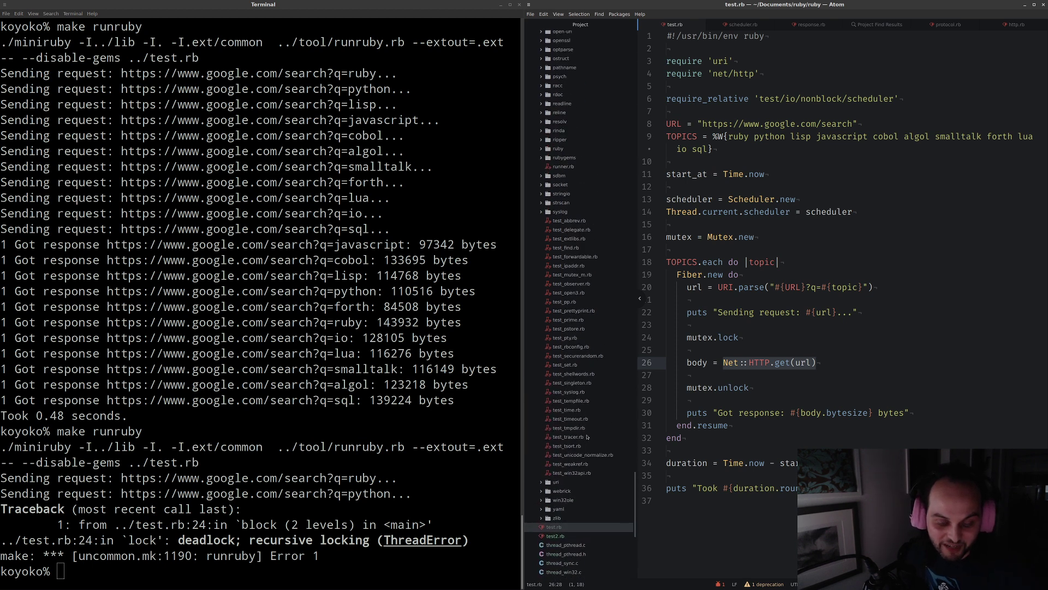
{"action": "mouse_move", "coordinate": [584, 419]}
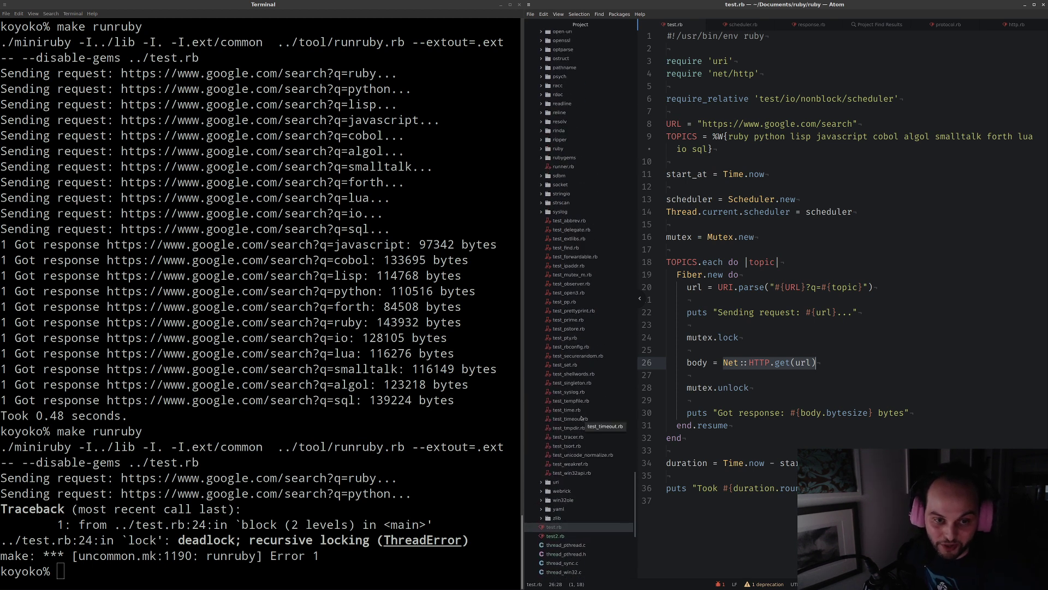